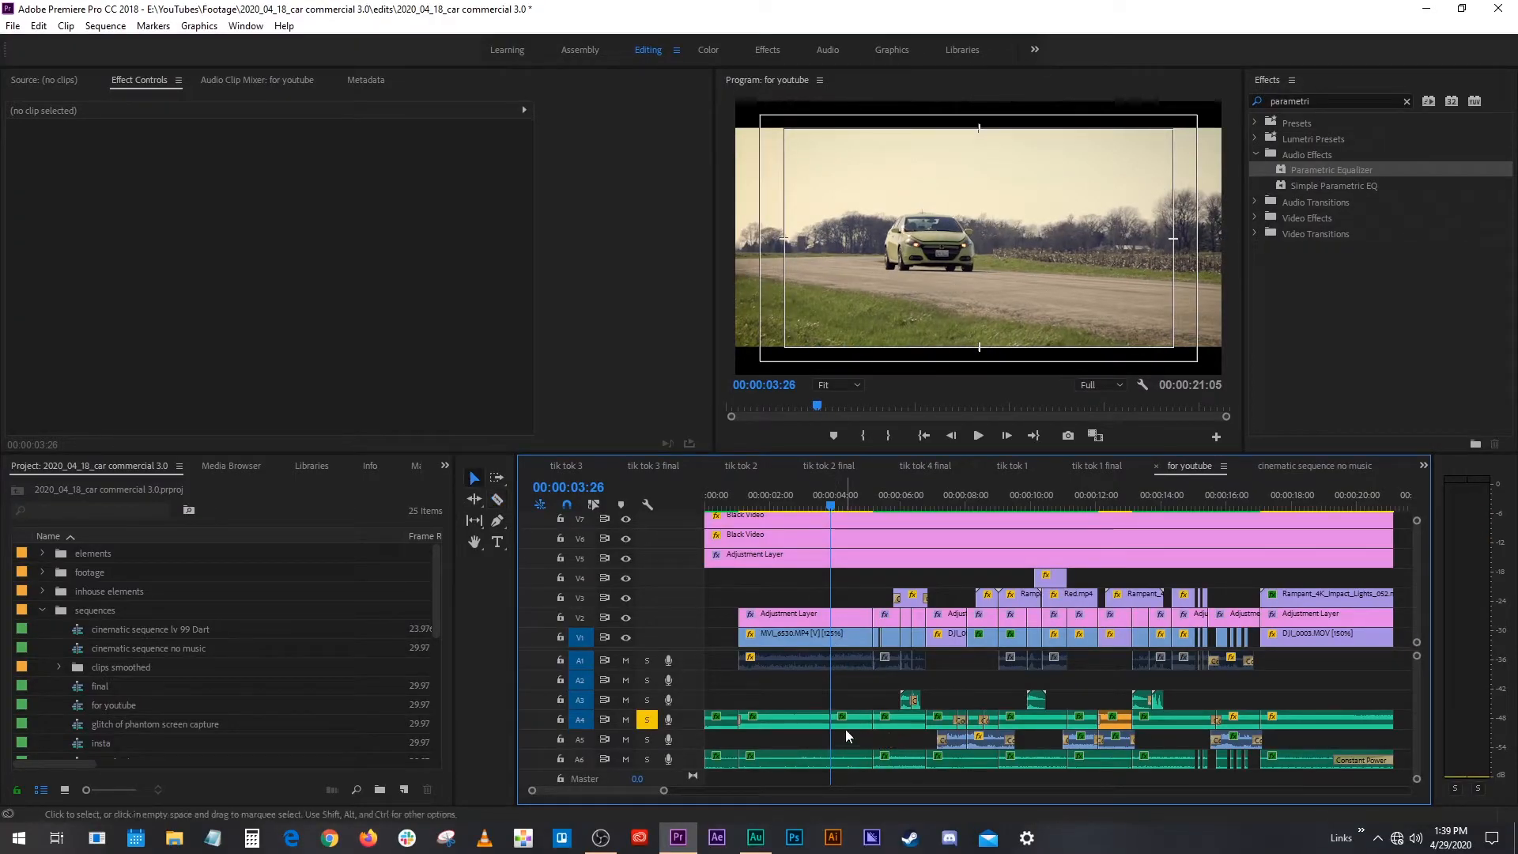
Step: Pull the equalizer's H band down to about -31.8 dB to cut the car sound's highs
click(765, 717)
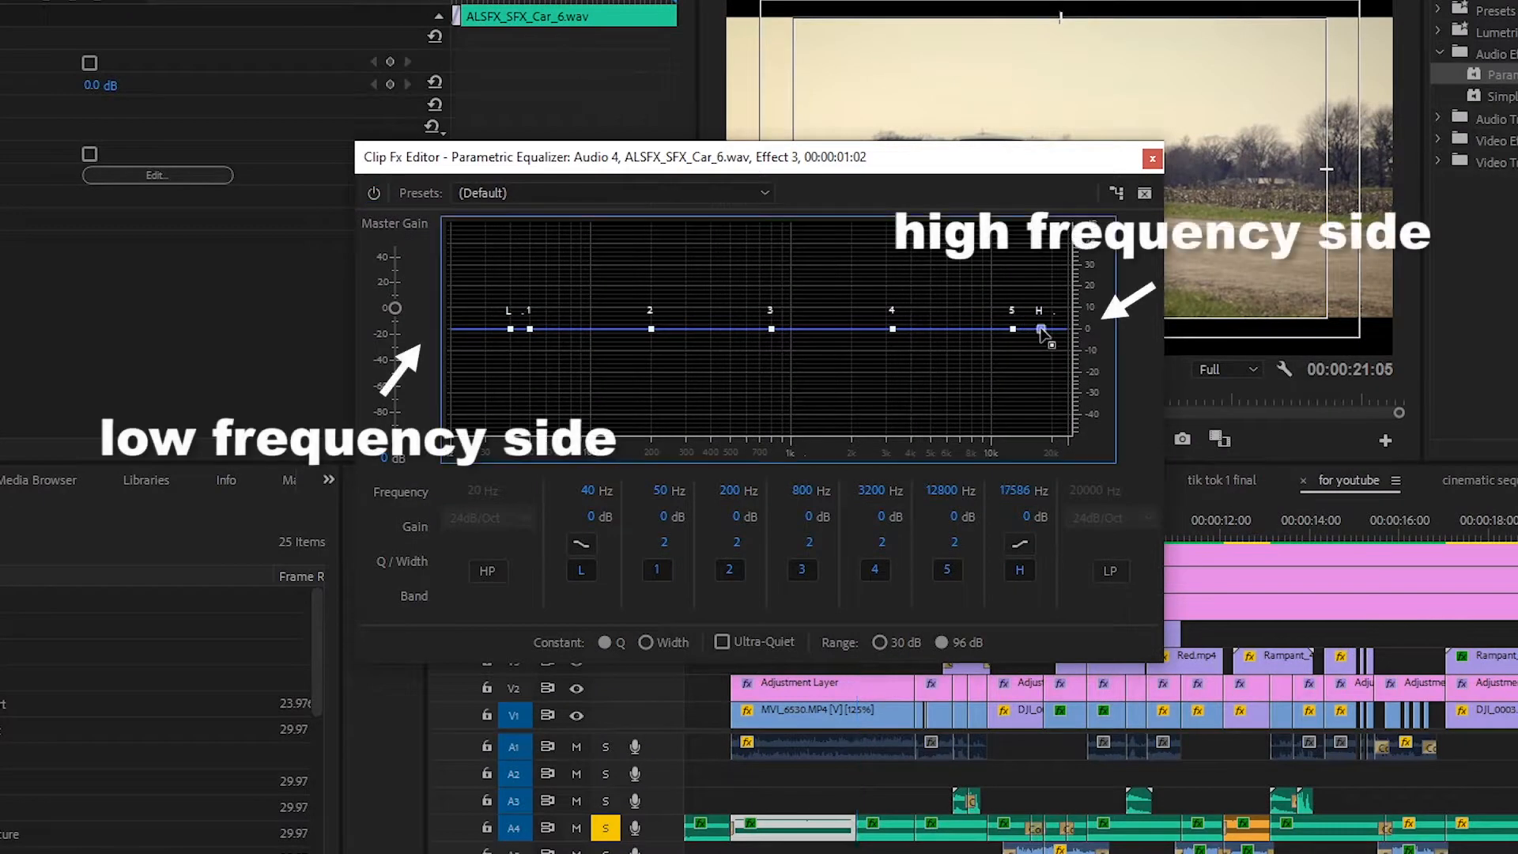
drag(1011, 329, 1064, 369)
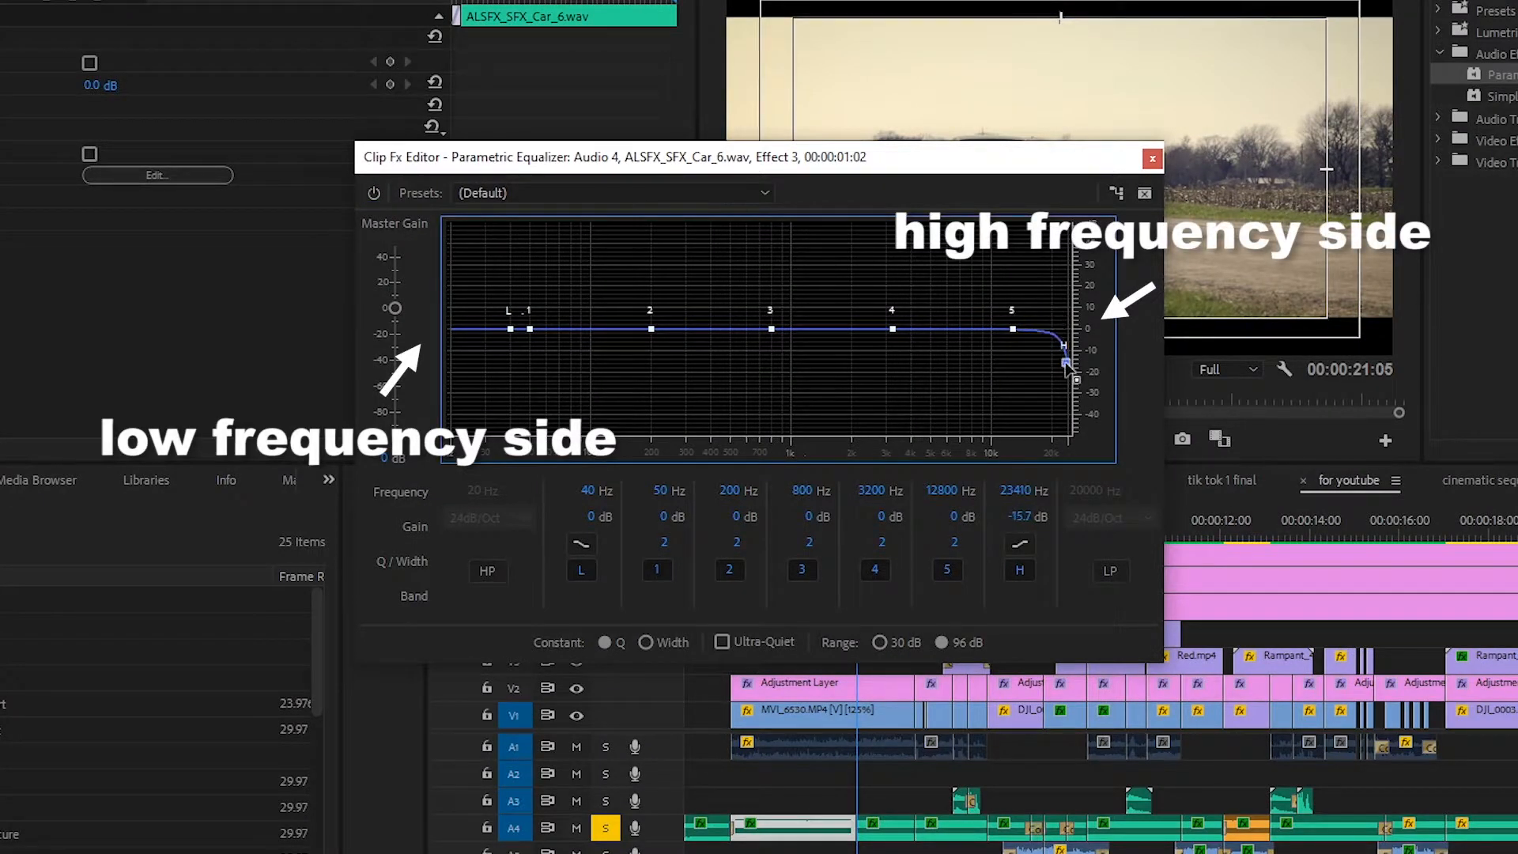
drag(1064, 365, 1064, 396)
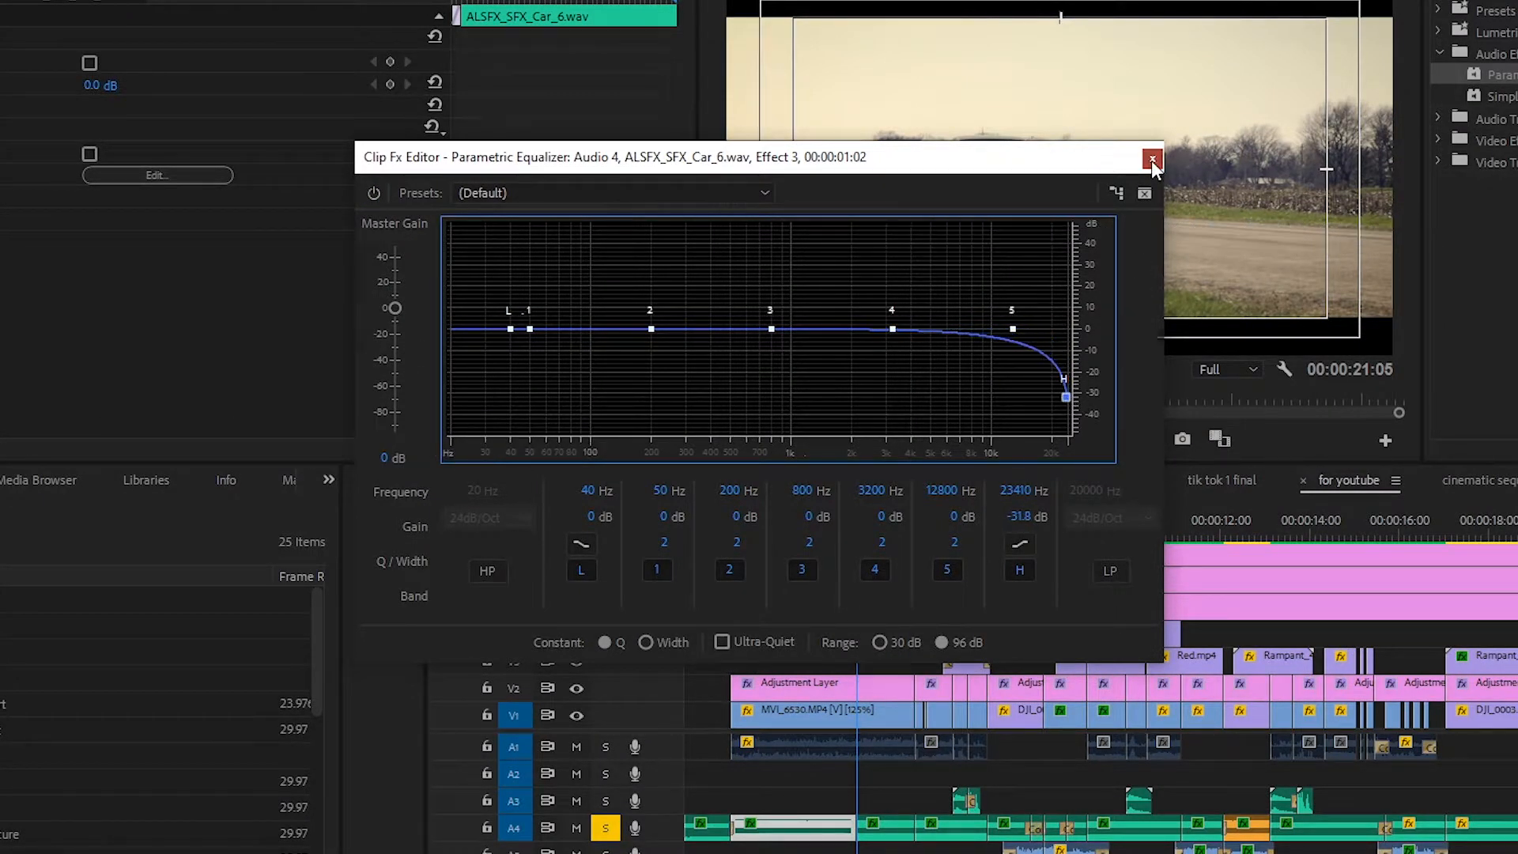
click(1153, 158)
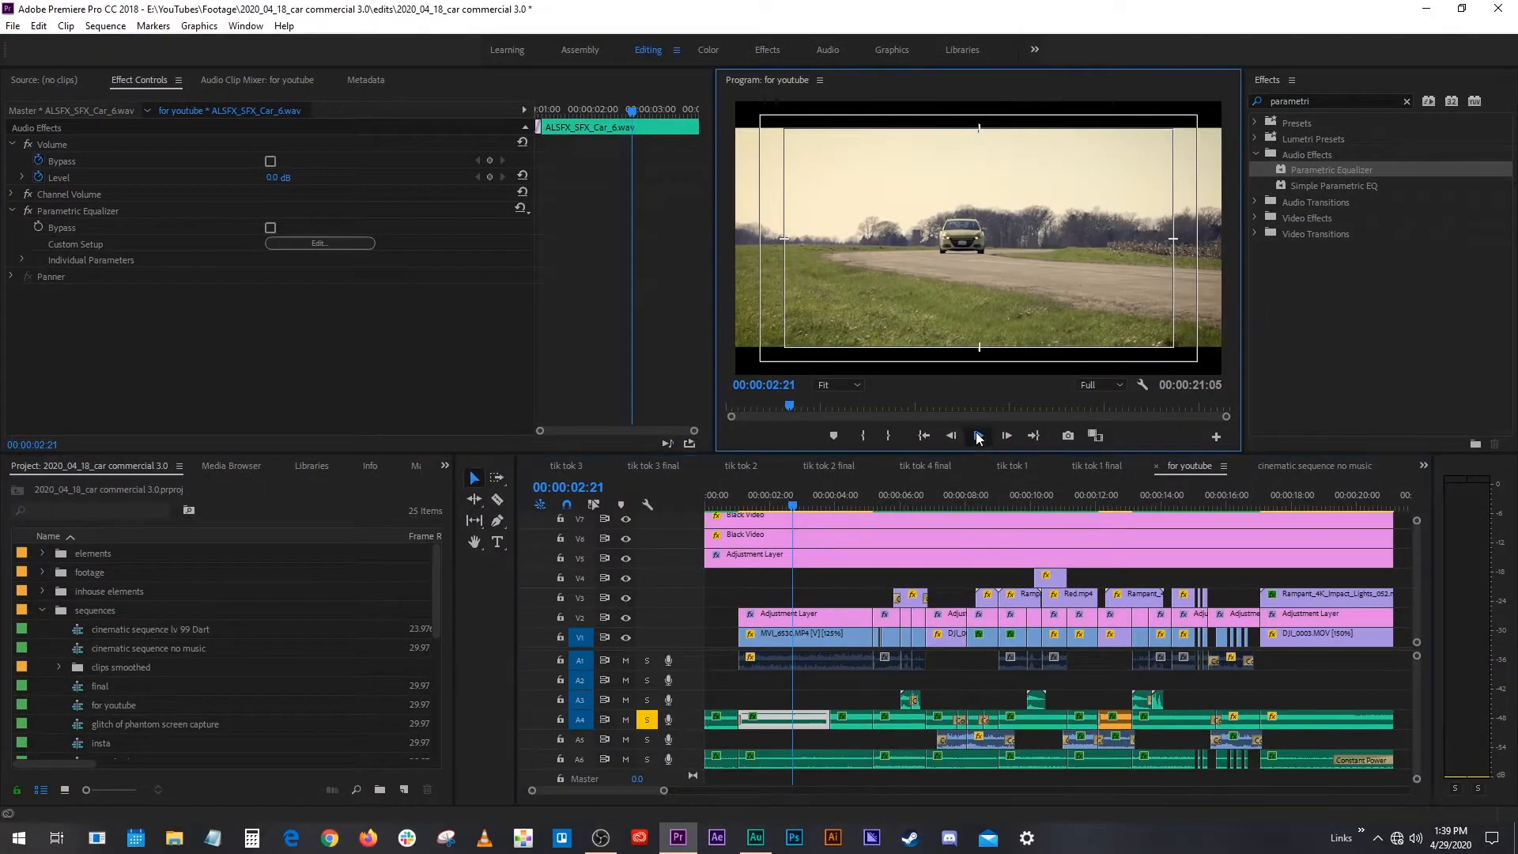
click(977, 435)
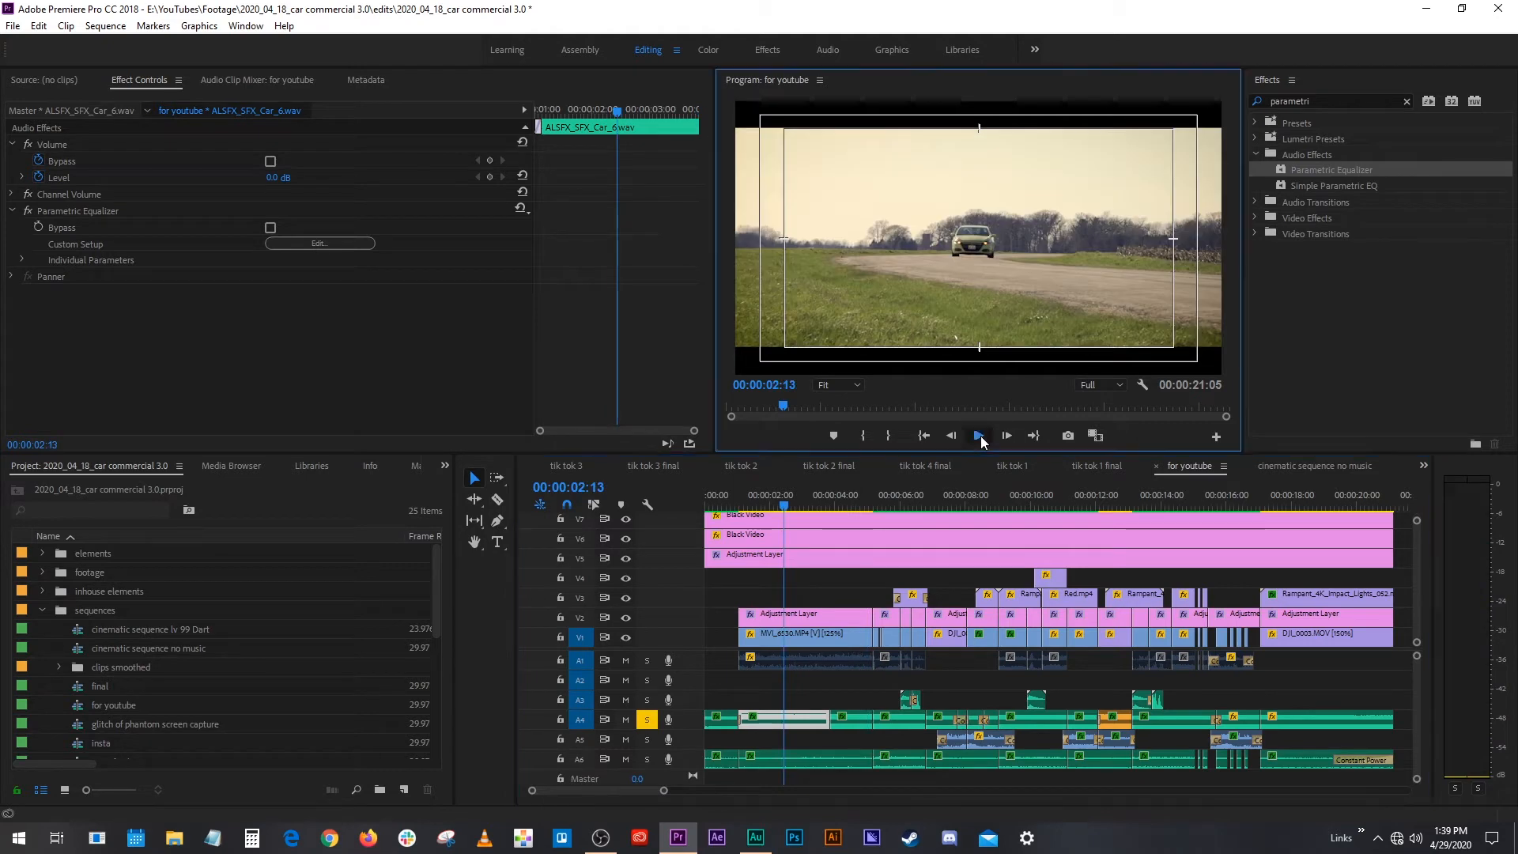
click(979, 437)
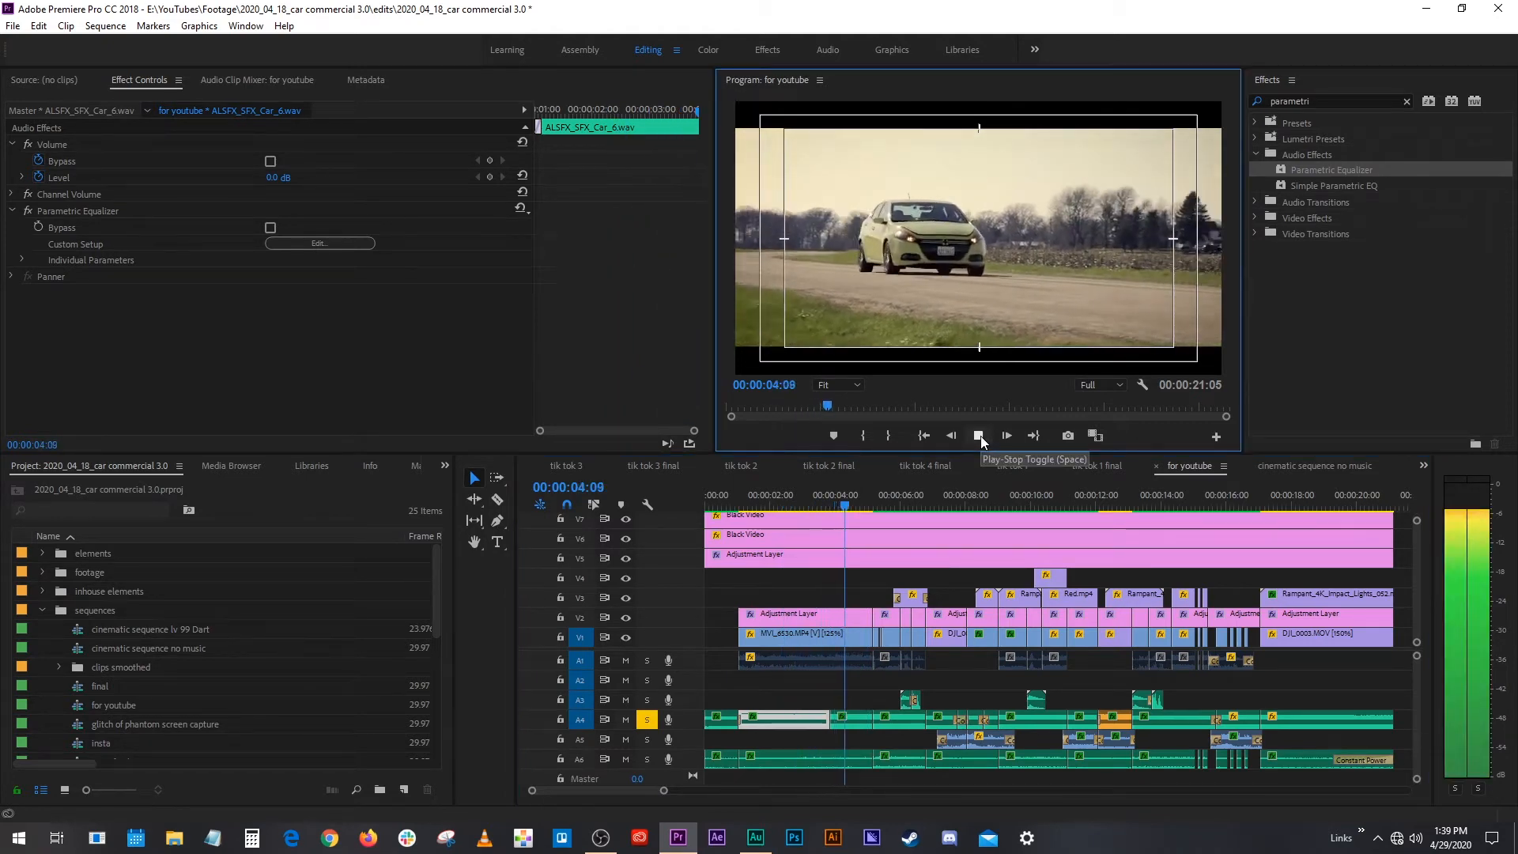
click(321, 243)
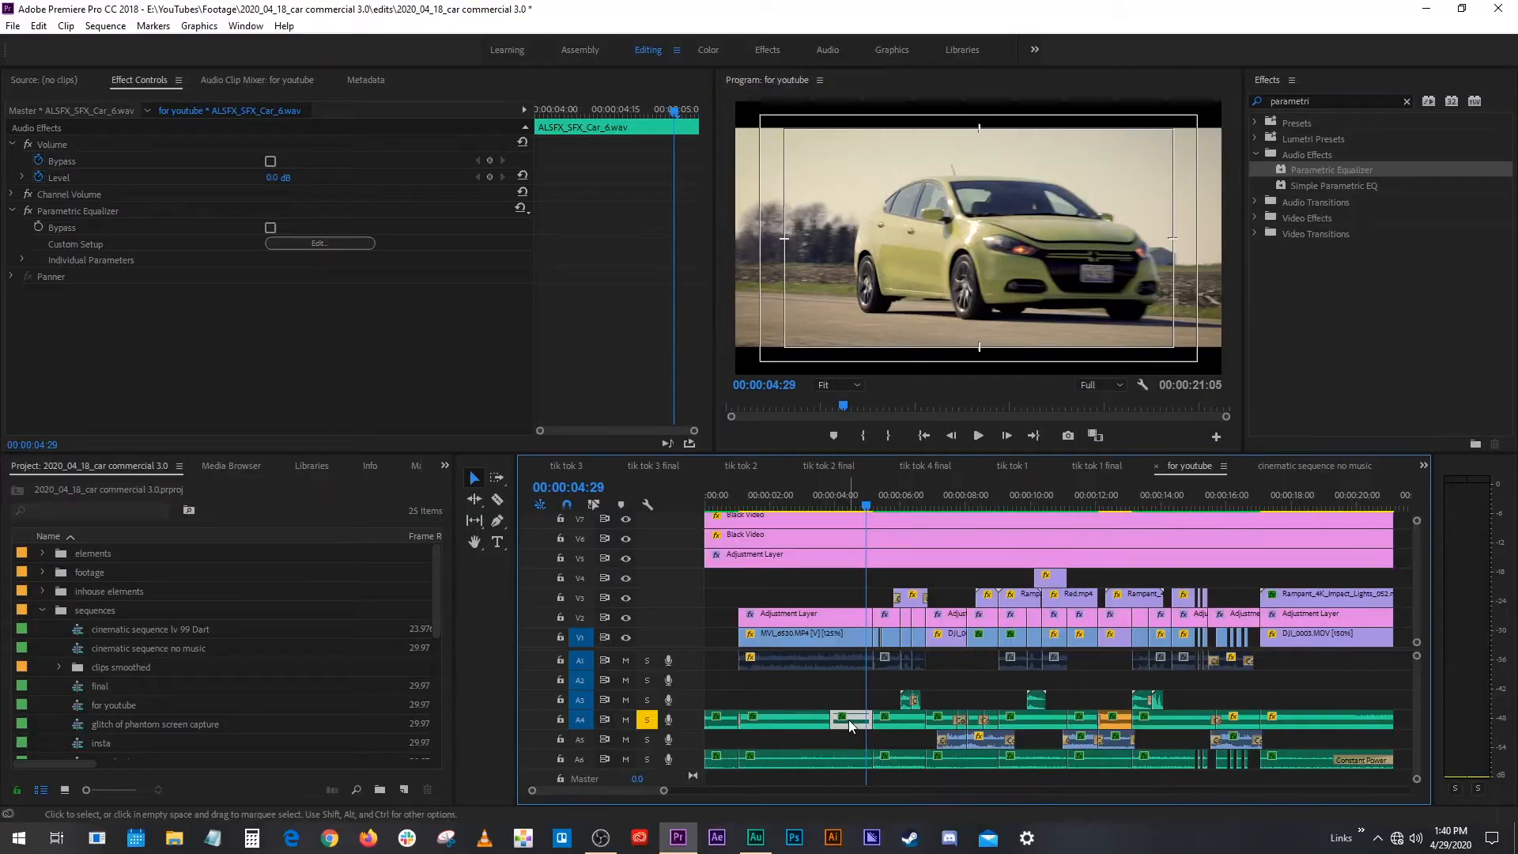
Step: Raise the H band to about +15 dB and band 4 near 3.2 kHz to 3 dB
click(318, 243)
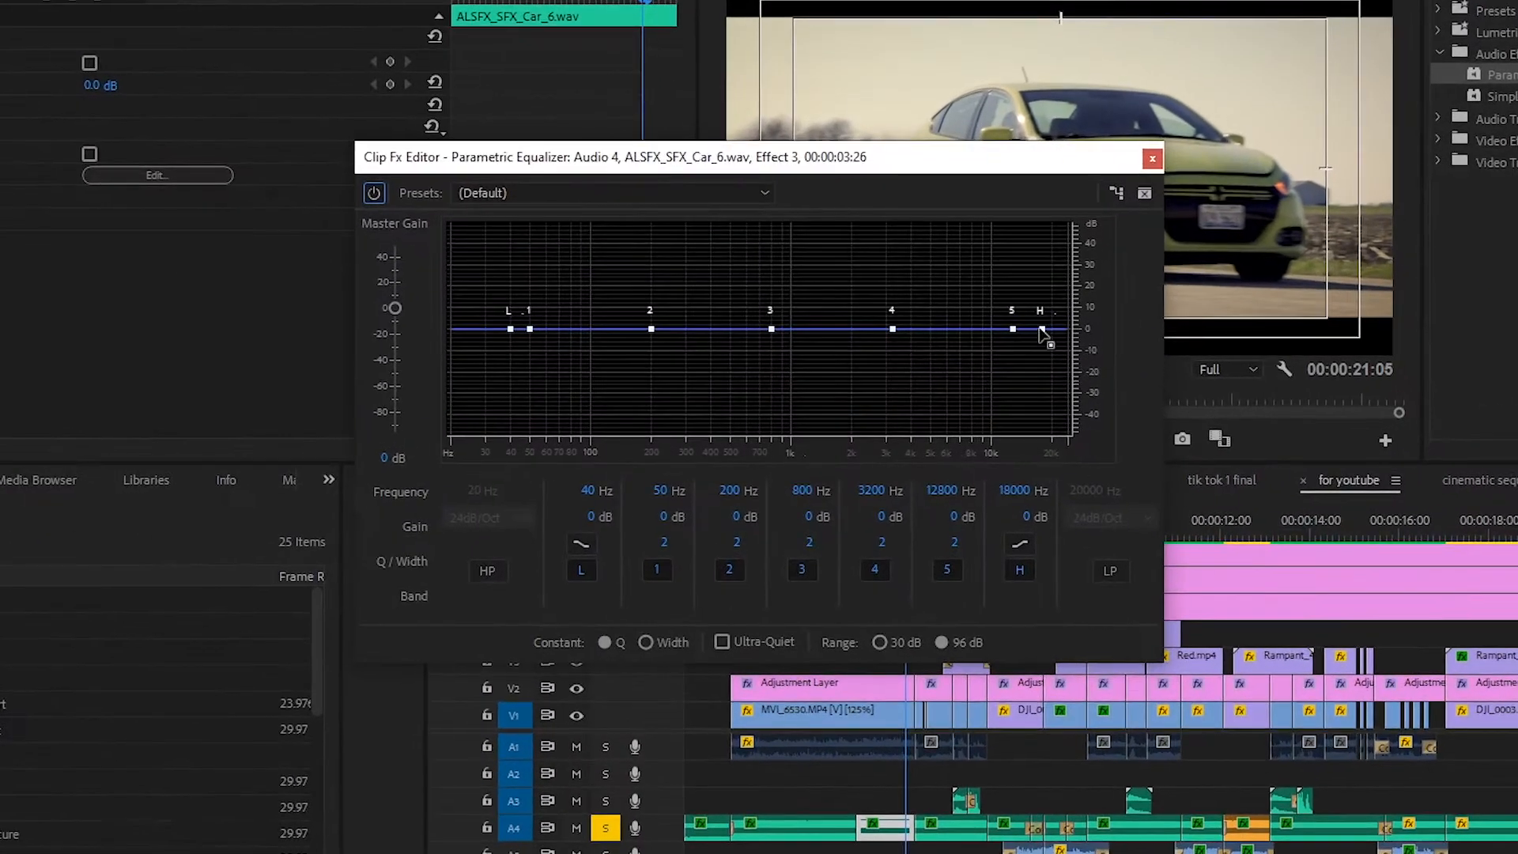
drag(1014, 329, 1059, 302)
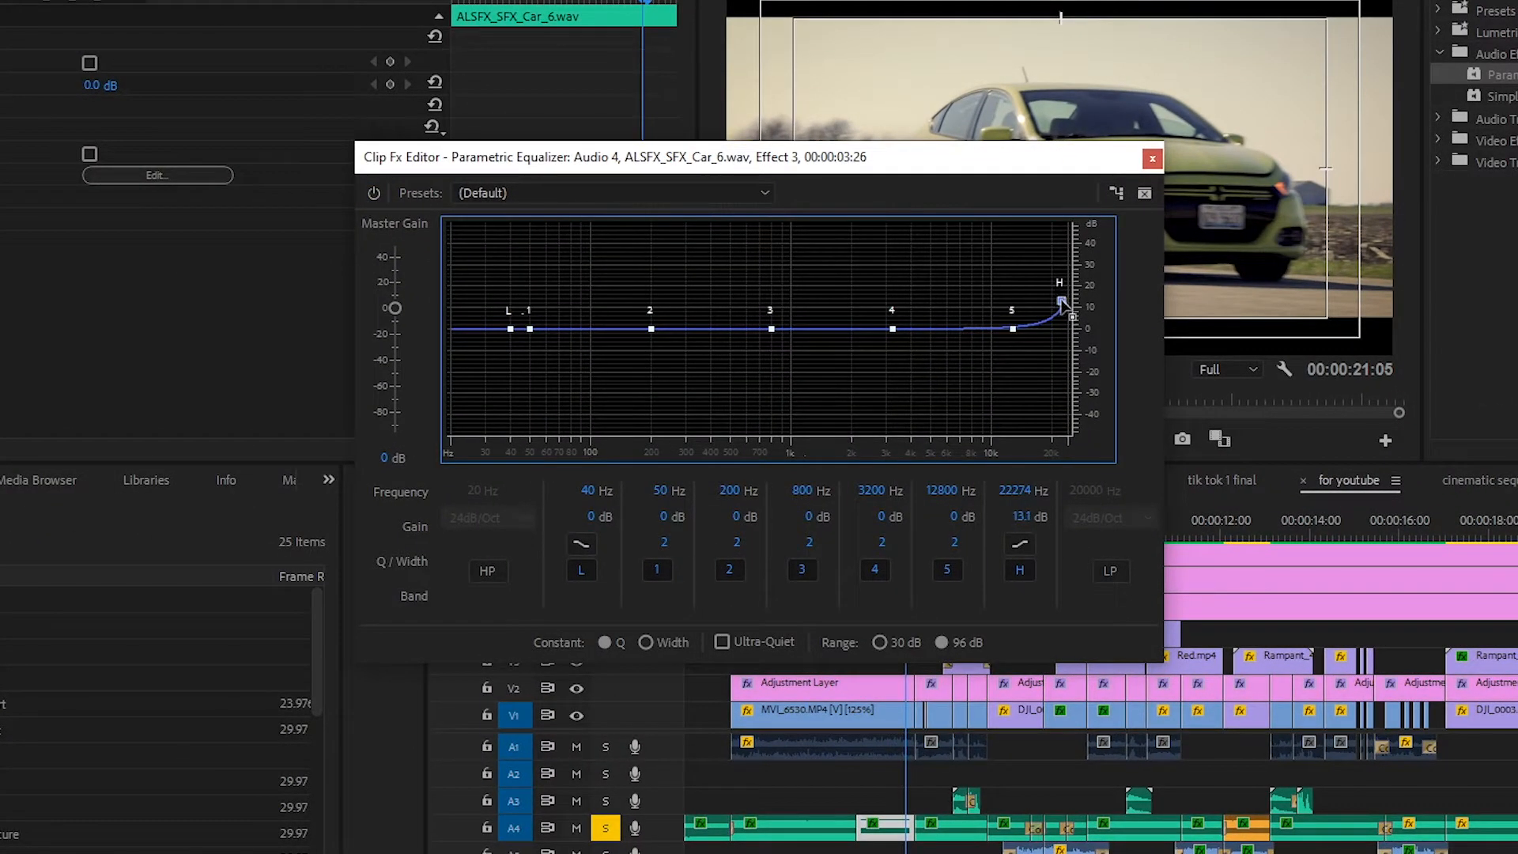
drag(1059, 302, 1064, 295)
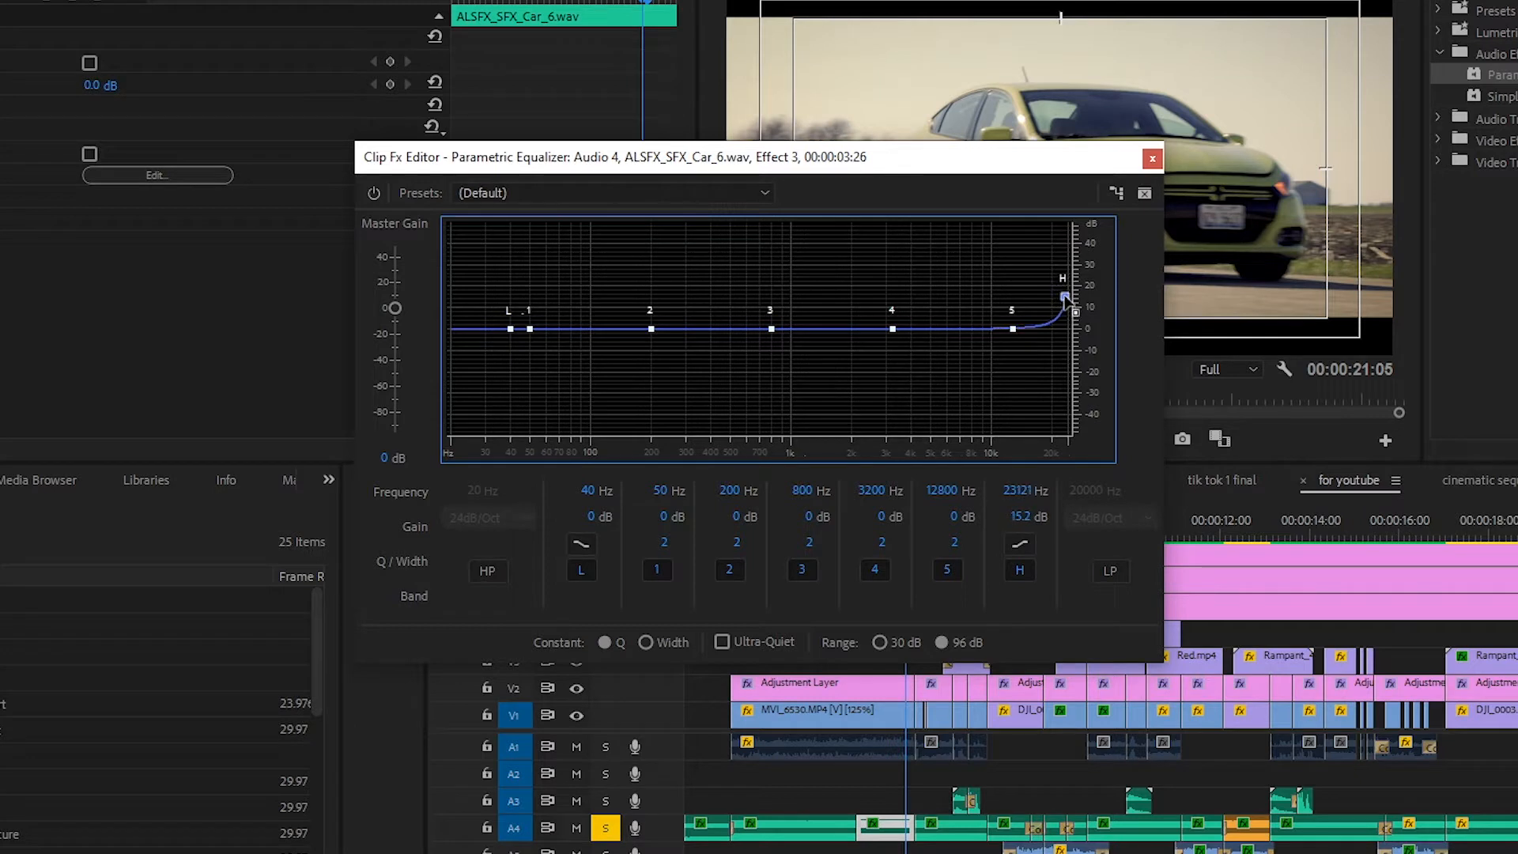
drag(890, 327, 890, 328)
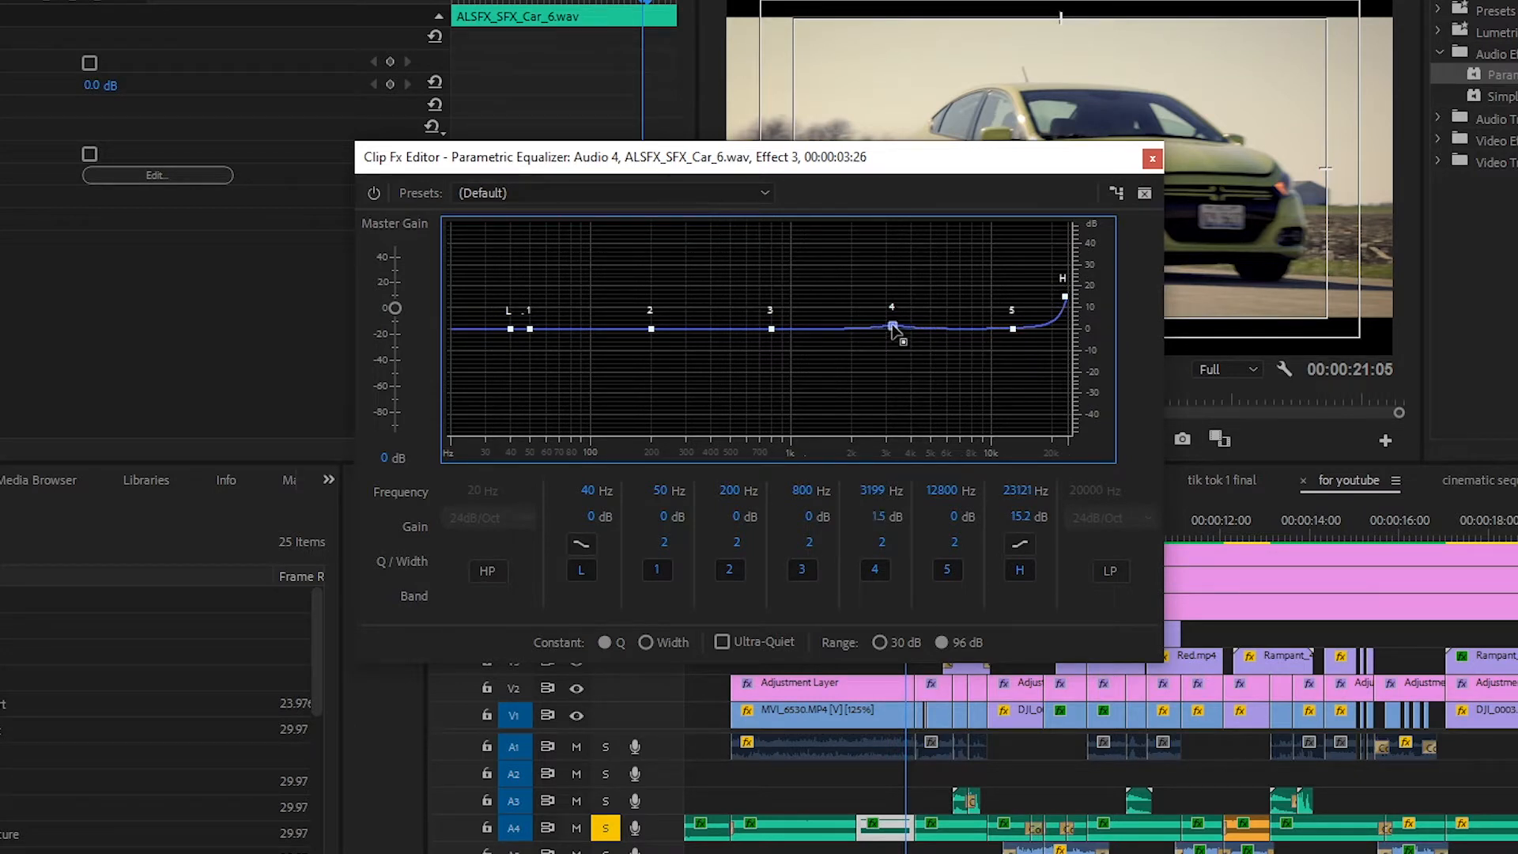
drag(891, 325, 890, 321)
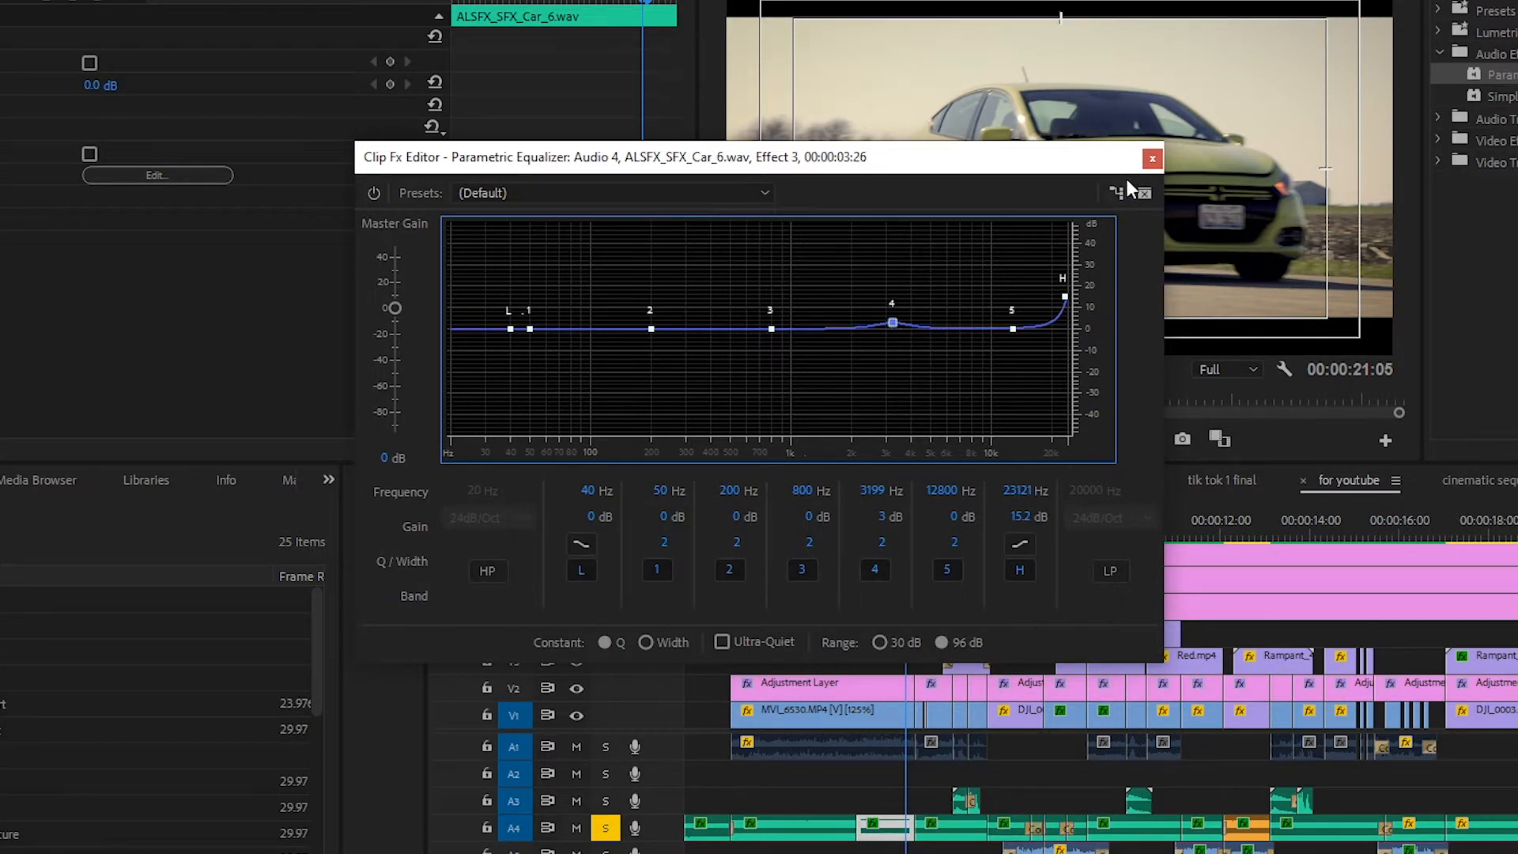
click(1151, 158)
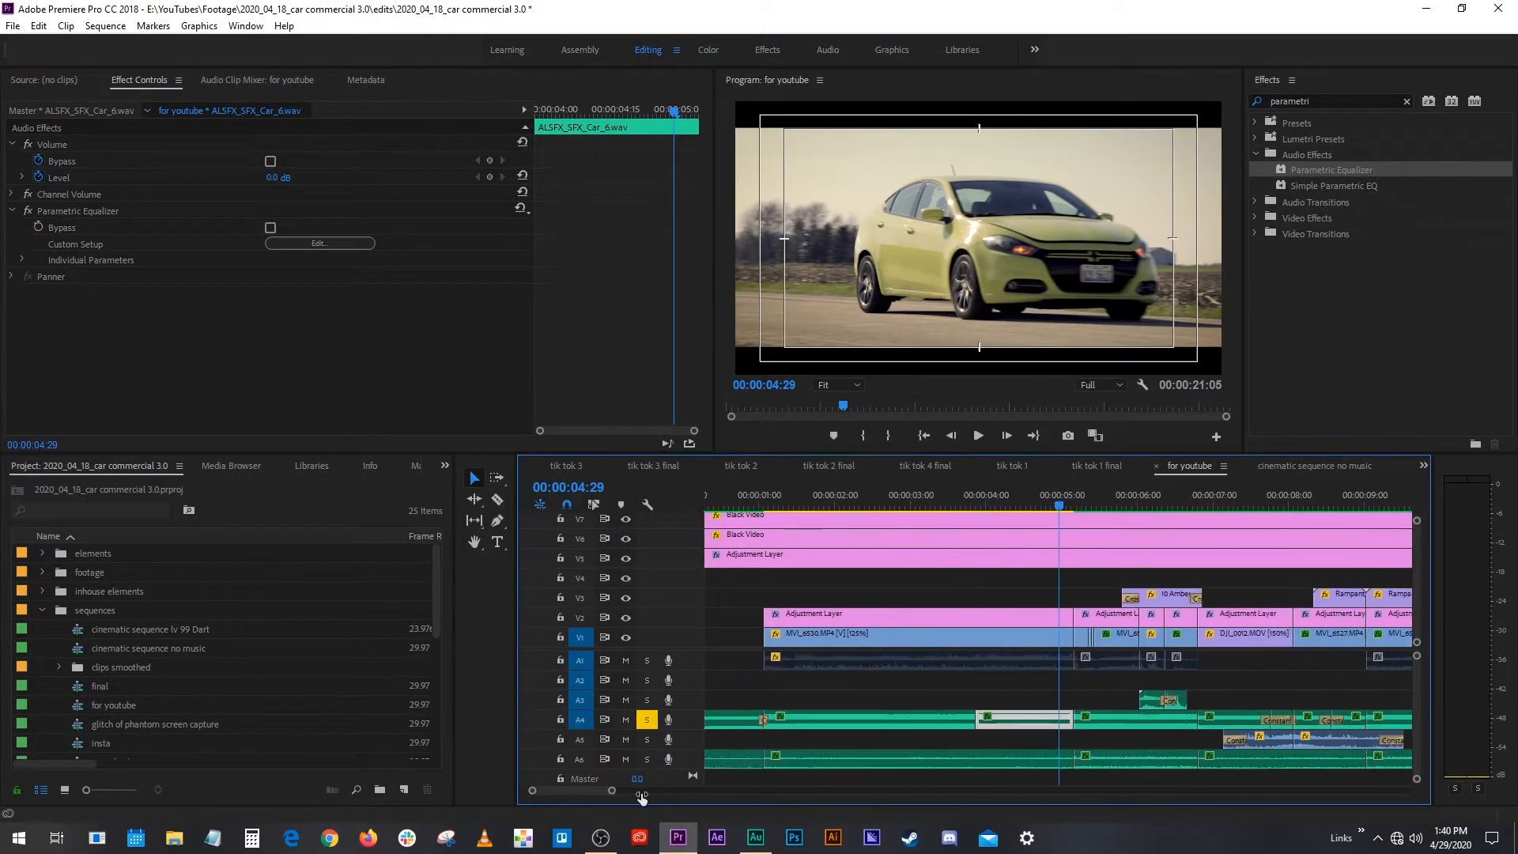
Step: Adjust the car clip's gain by -3 dB via the Audio Gain dialog
key(g)
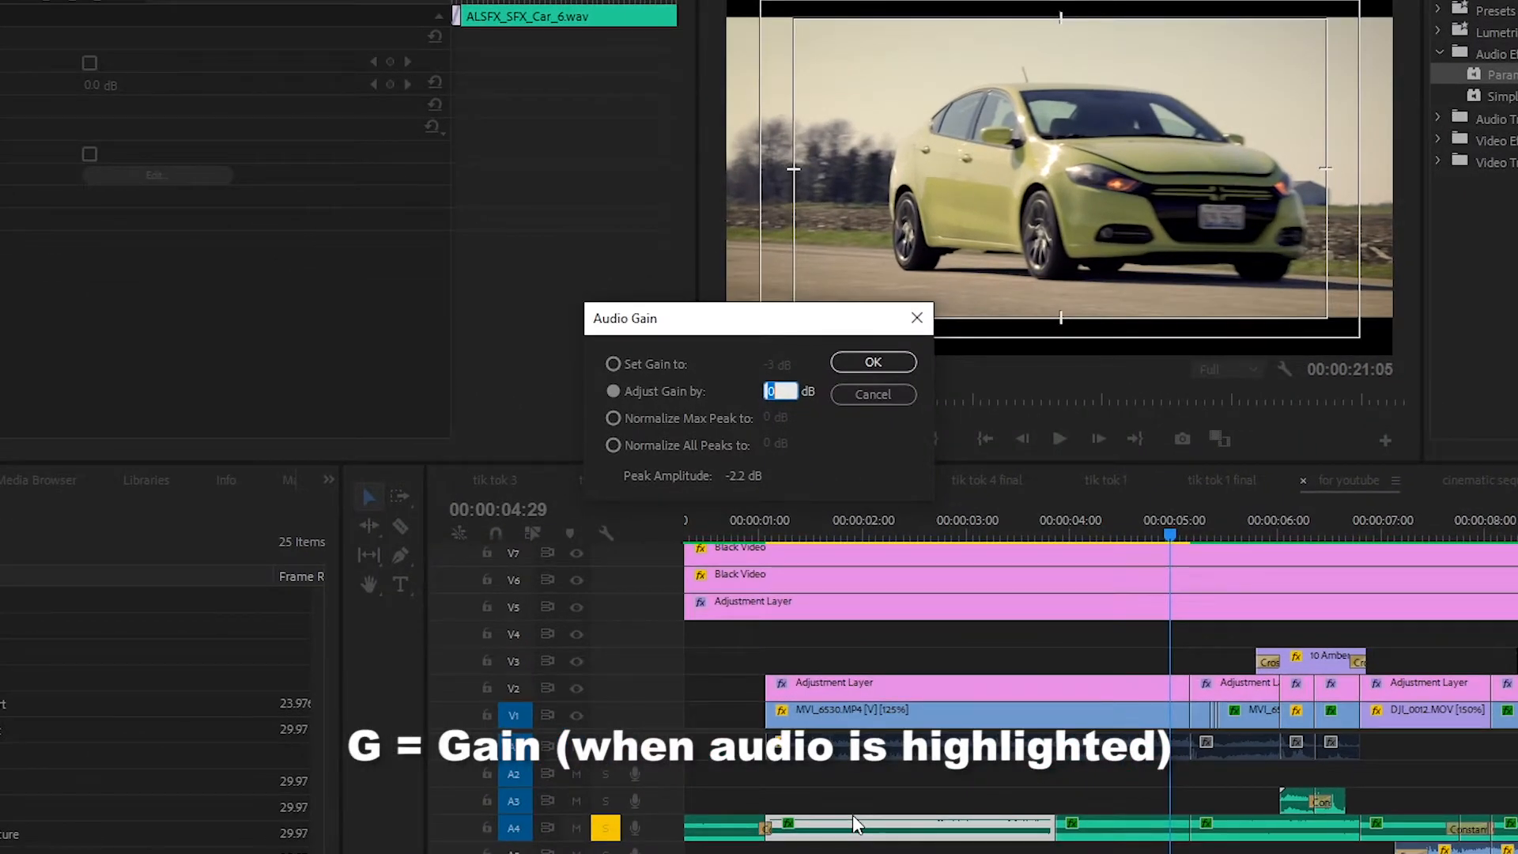
text(-3)
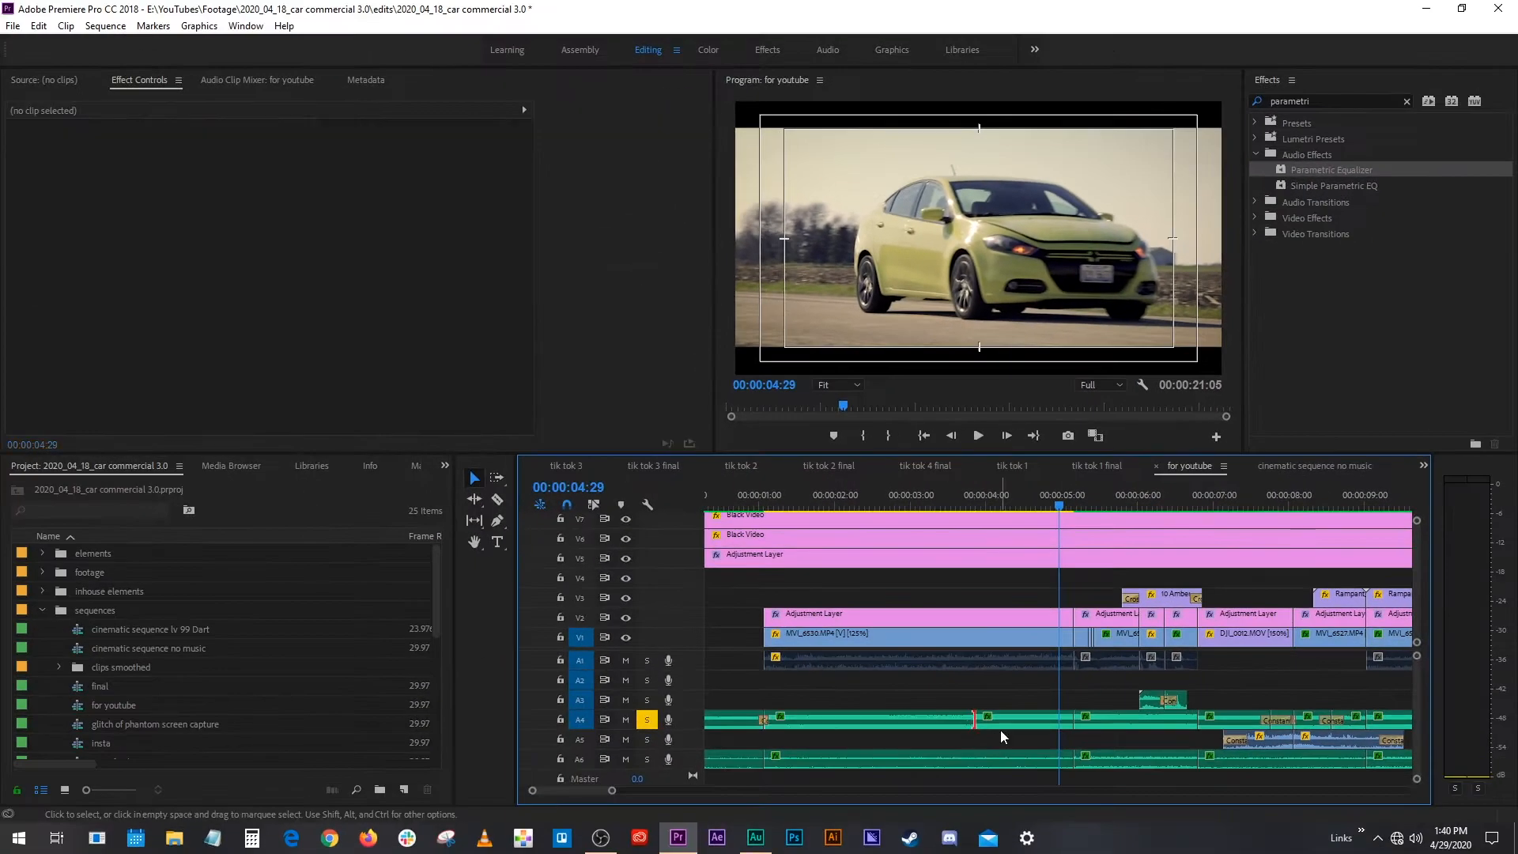
Step: Apply the default Constant Power crossfade and scrub the playhead through the car clip
key(ctrl+shift+d)
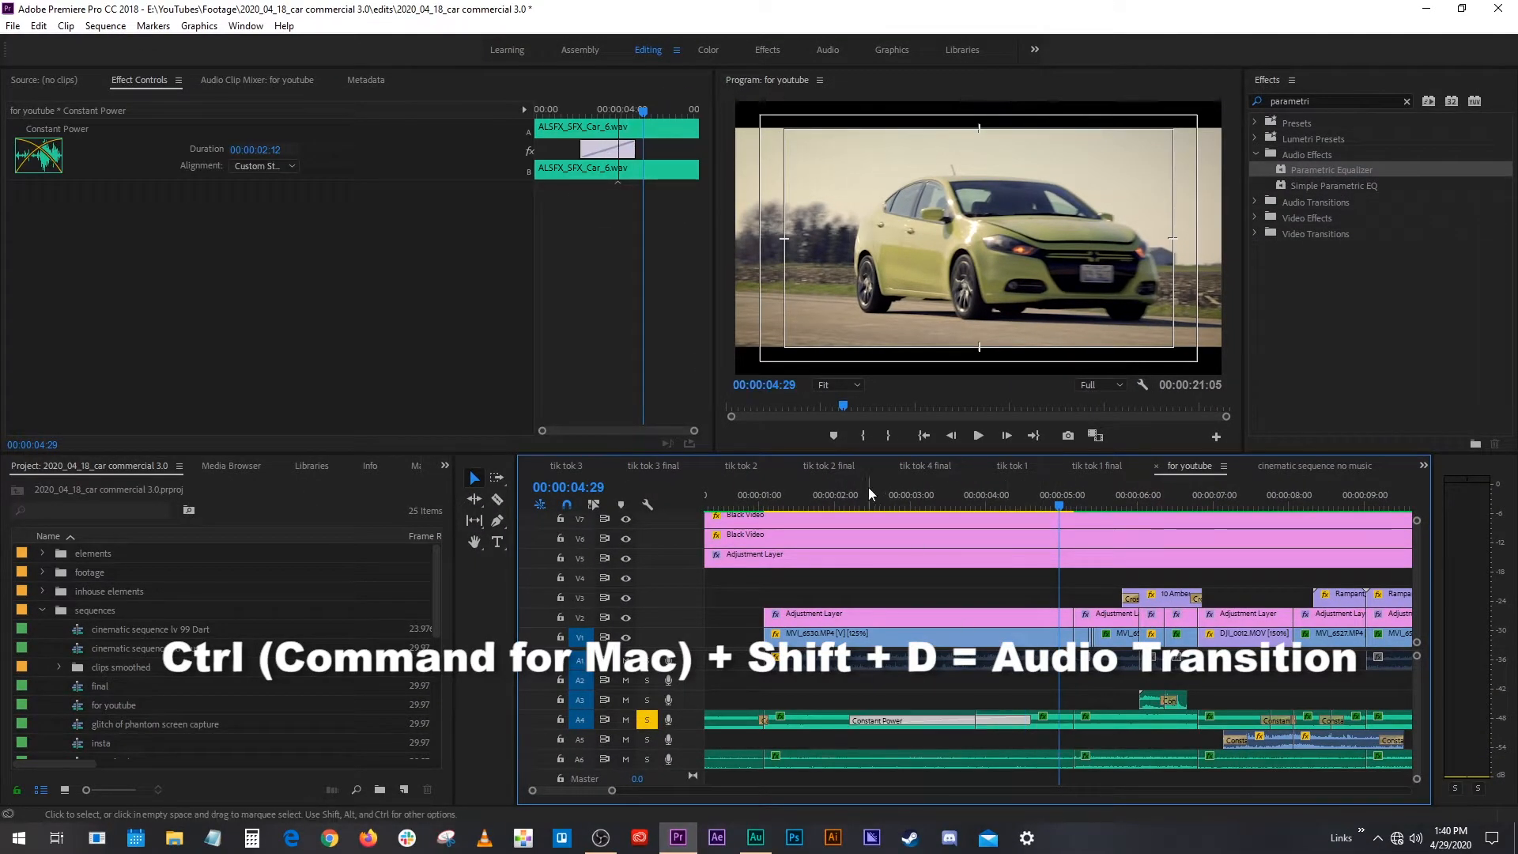
click(803, 506)
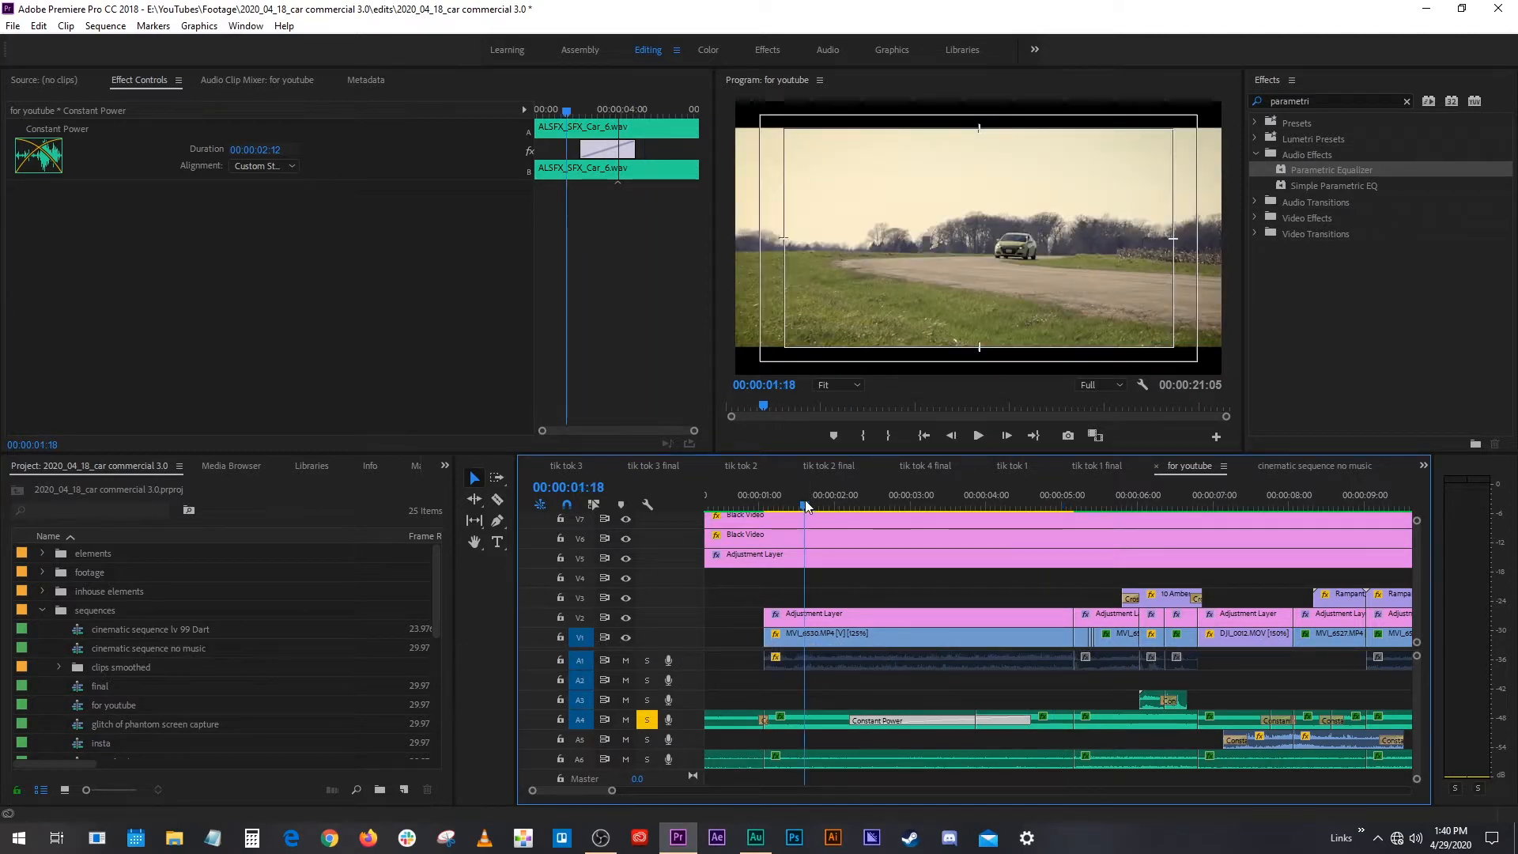
click(865, 506)
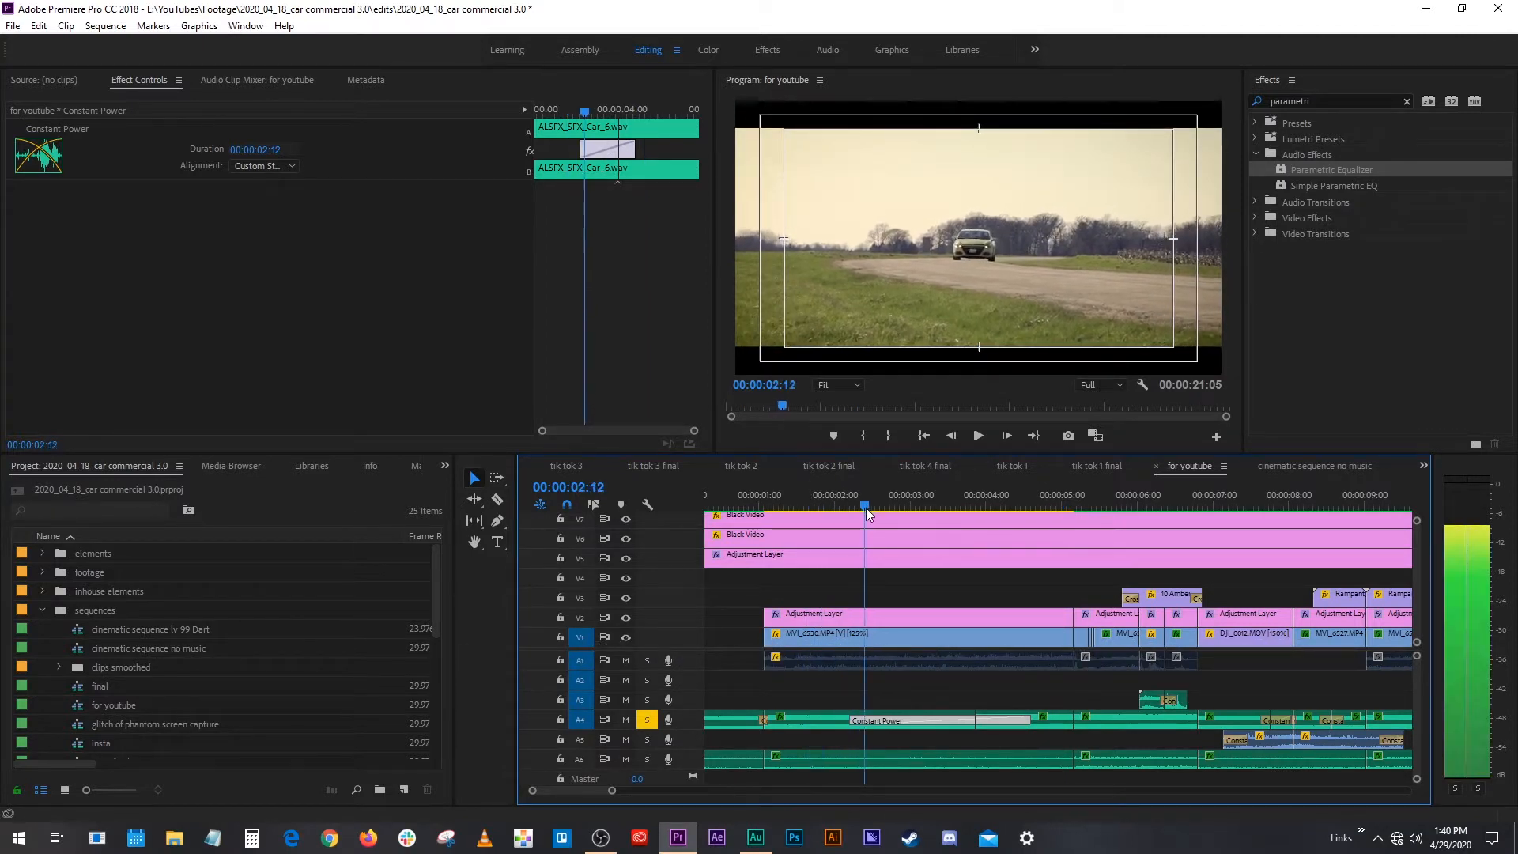
click(937, 495)
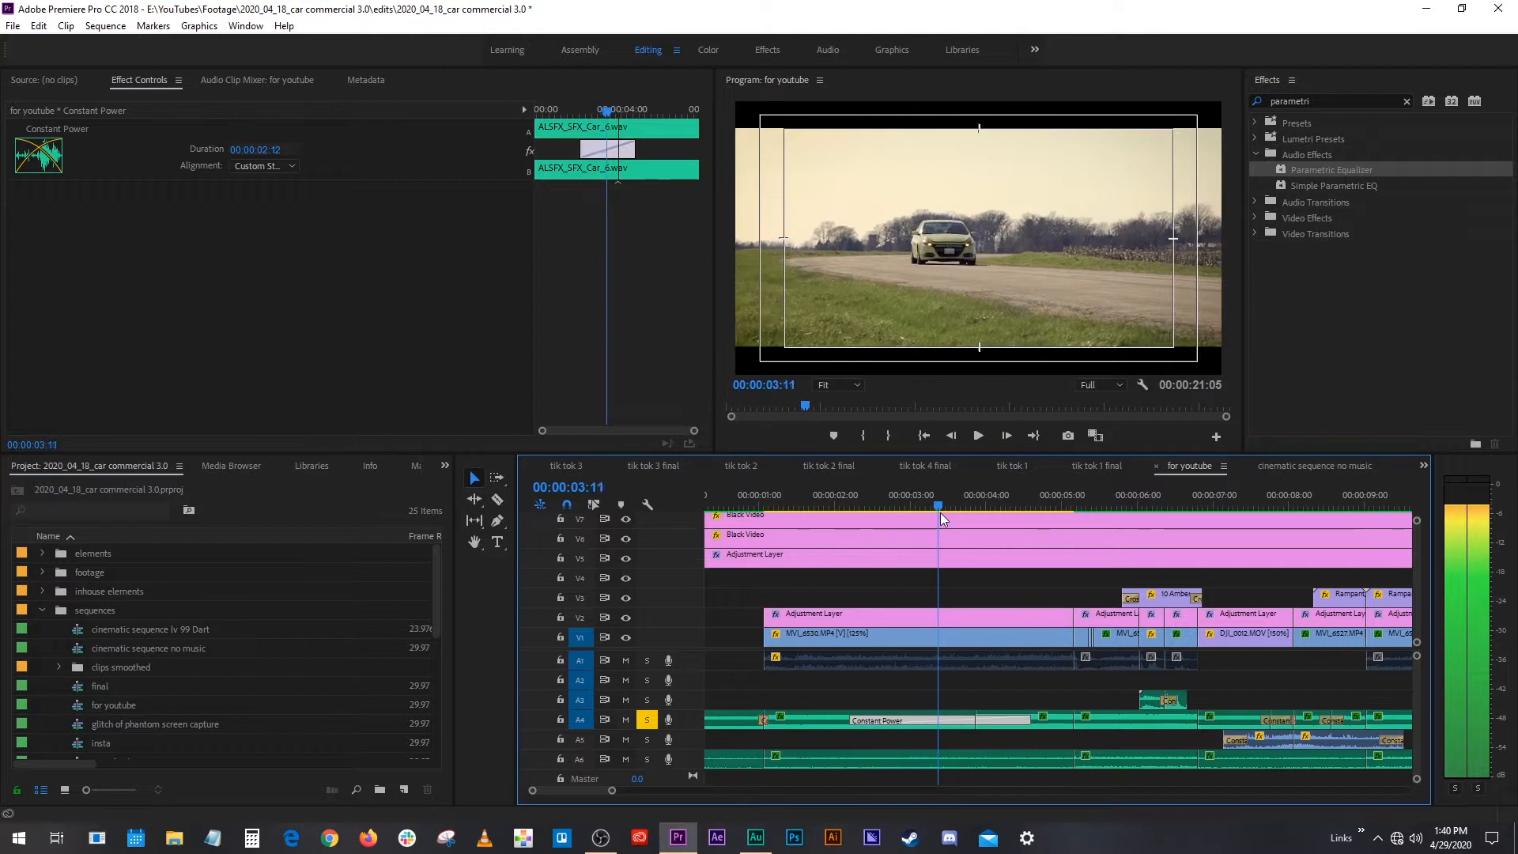
click(977, 506)
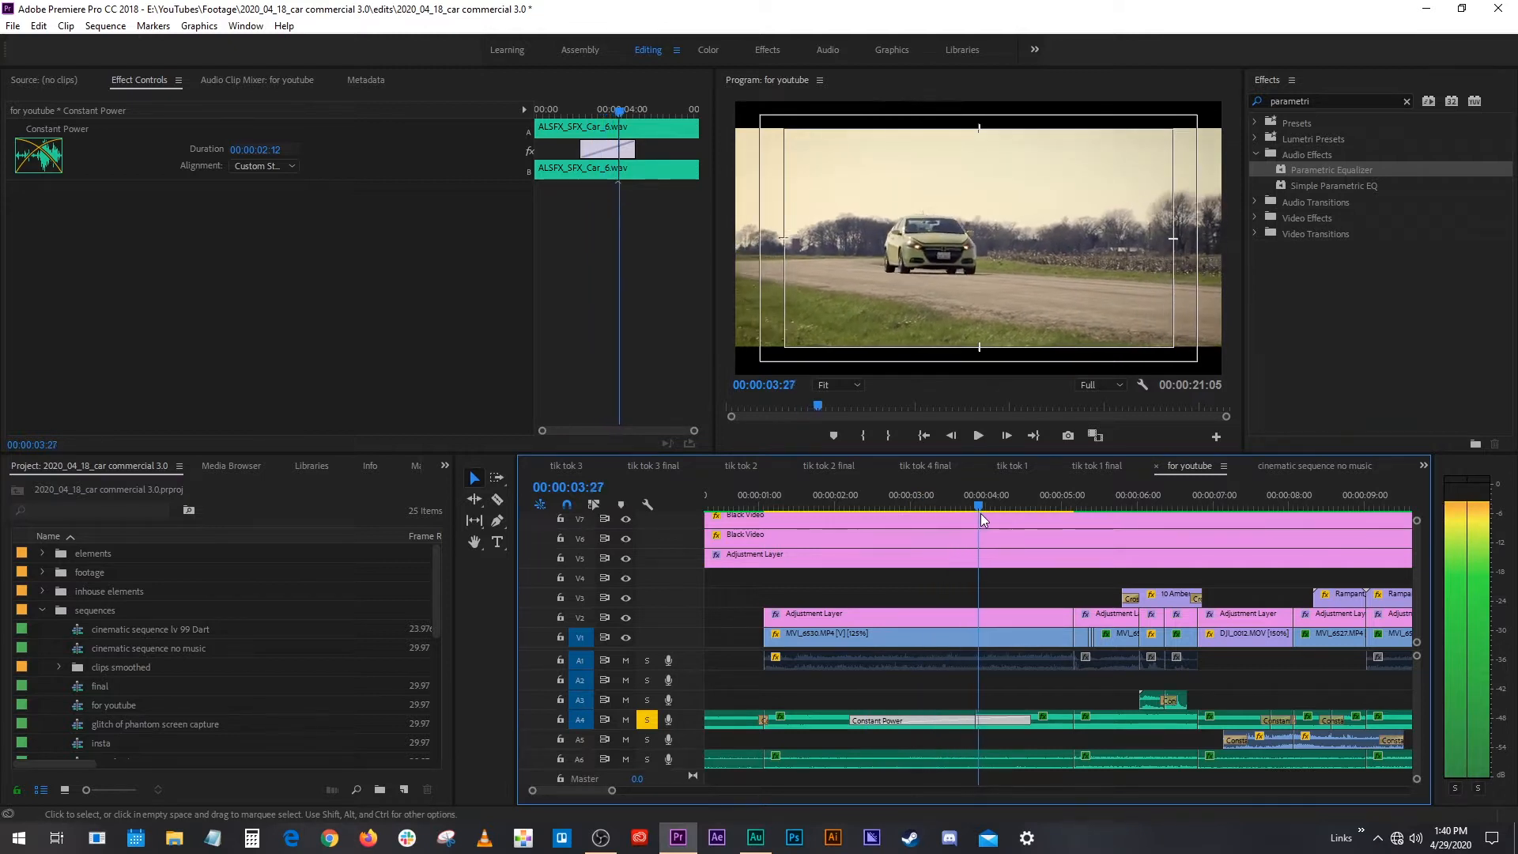
click(781, 506)
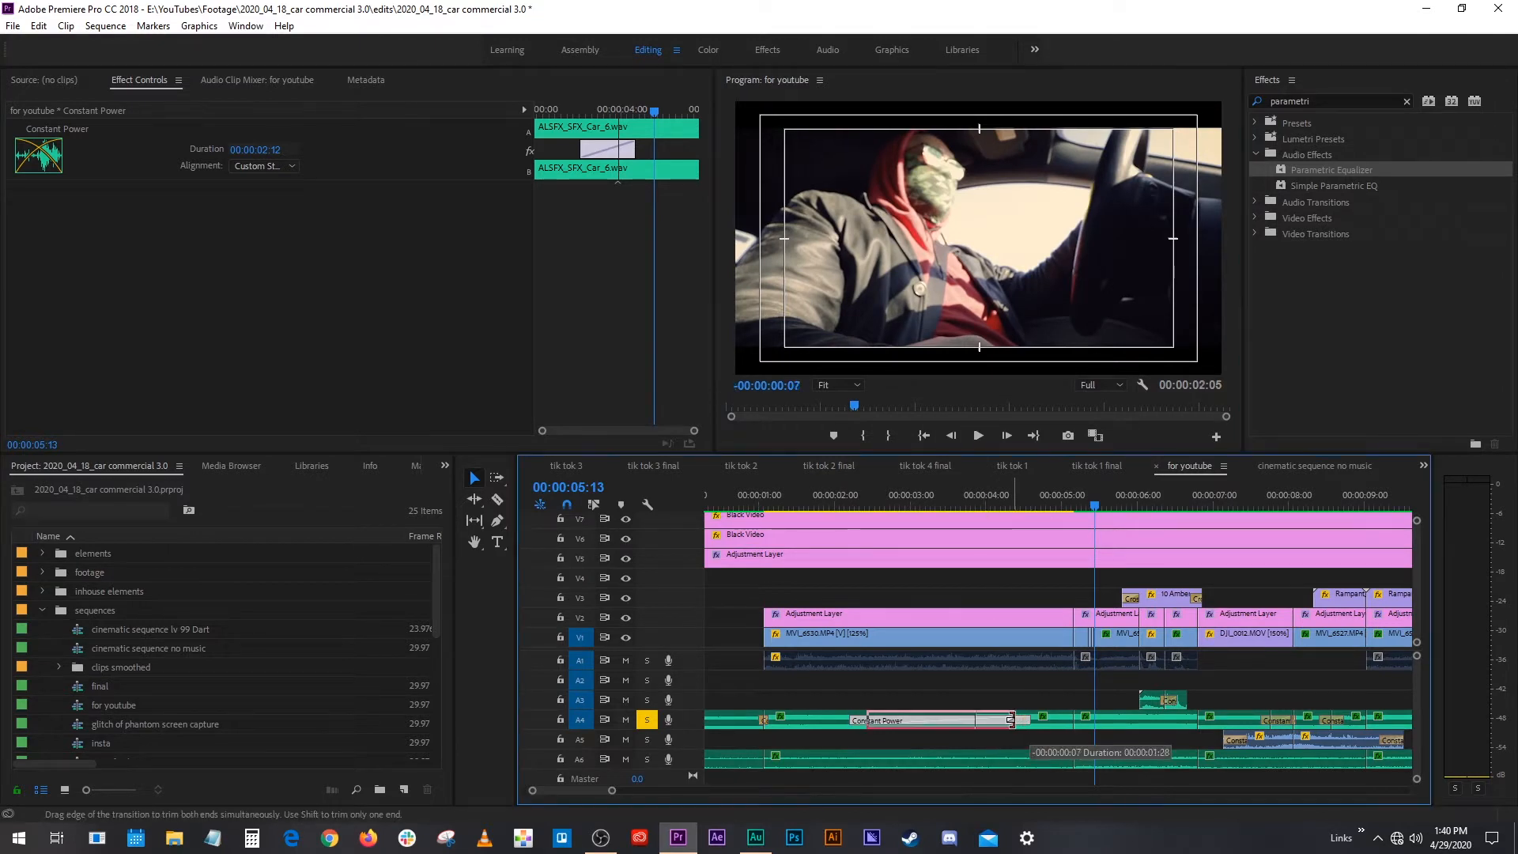
Step: Lengthen the Constant Power crossfade by dragging its edge outward
drag(1010, 719, 976, 719)
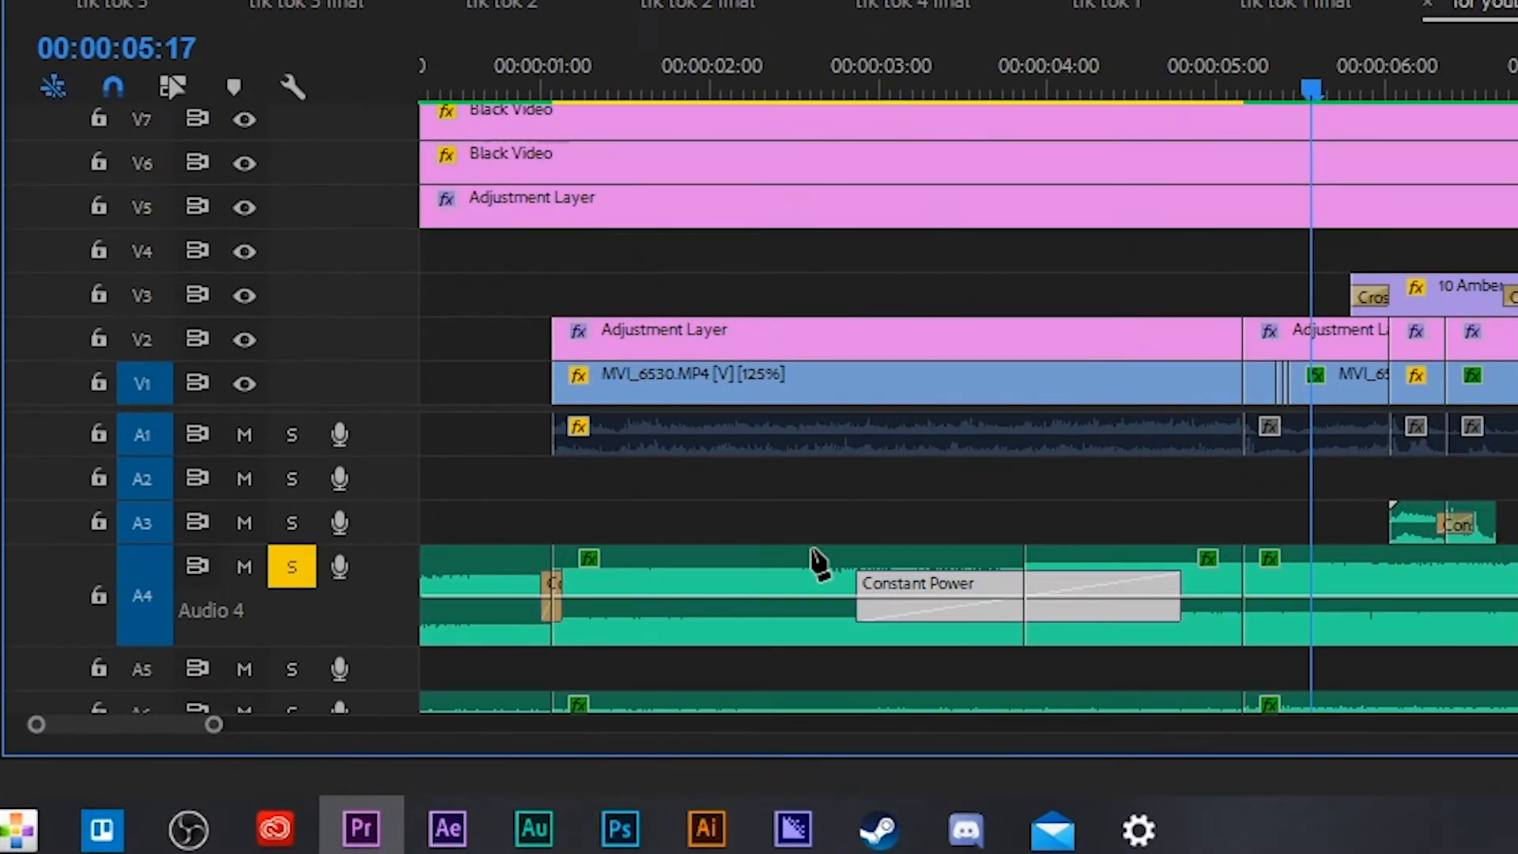
Step: With the Pen tool, keyframe the volume to ramp up from about -3.7 dB after the crossfade
key(p)
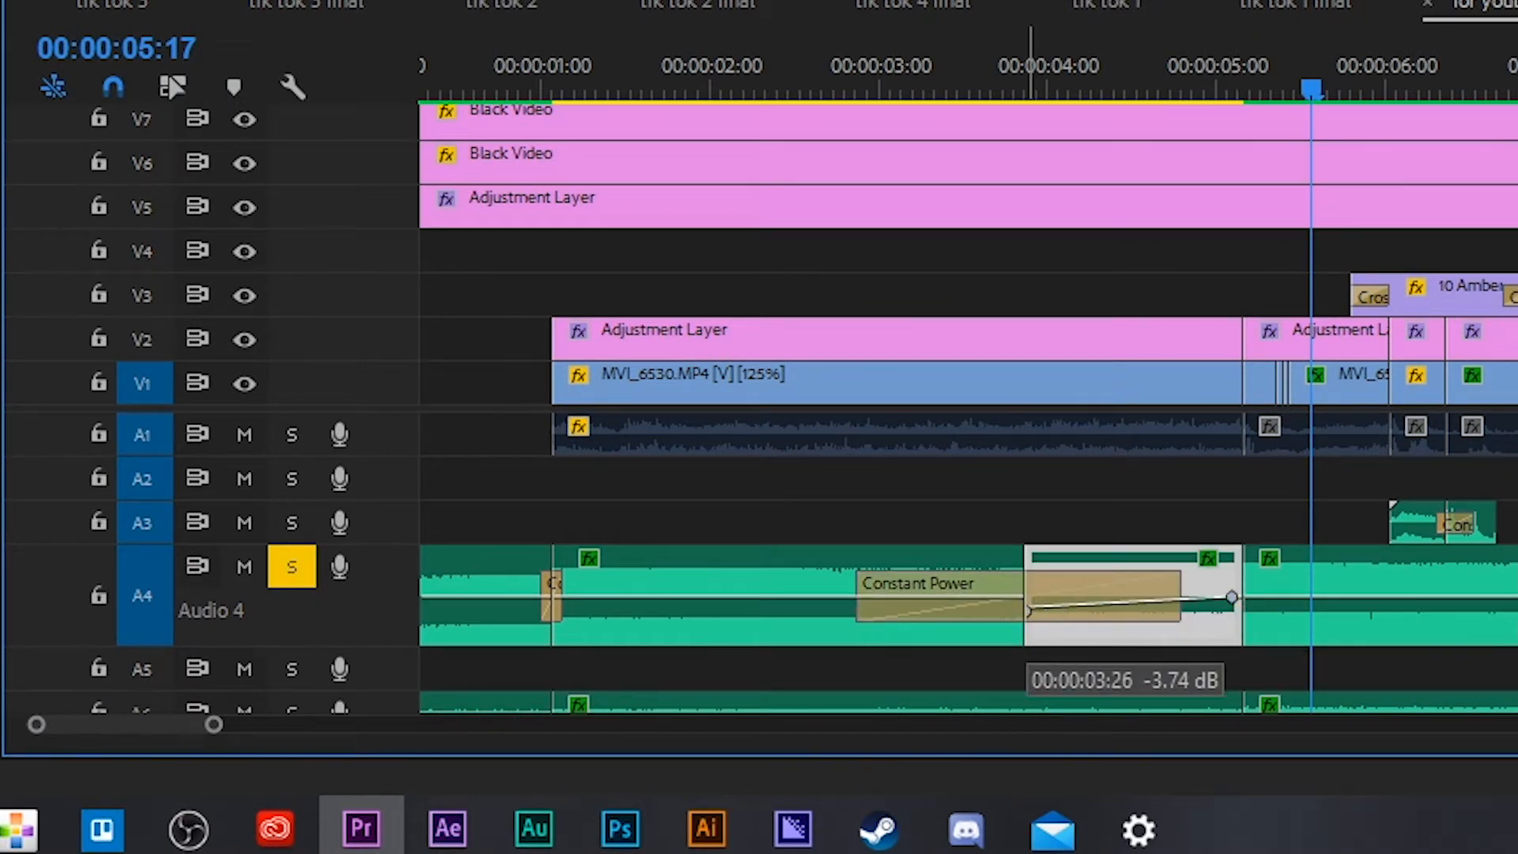
drag(1230, 598, 1235, 585)
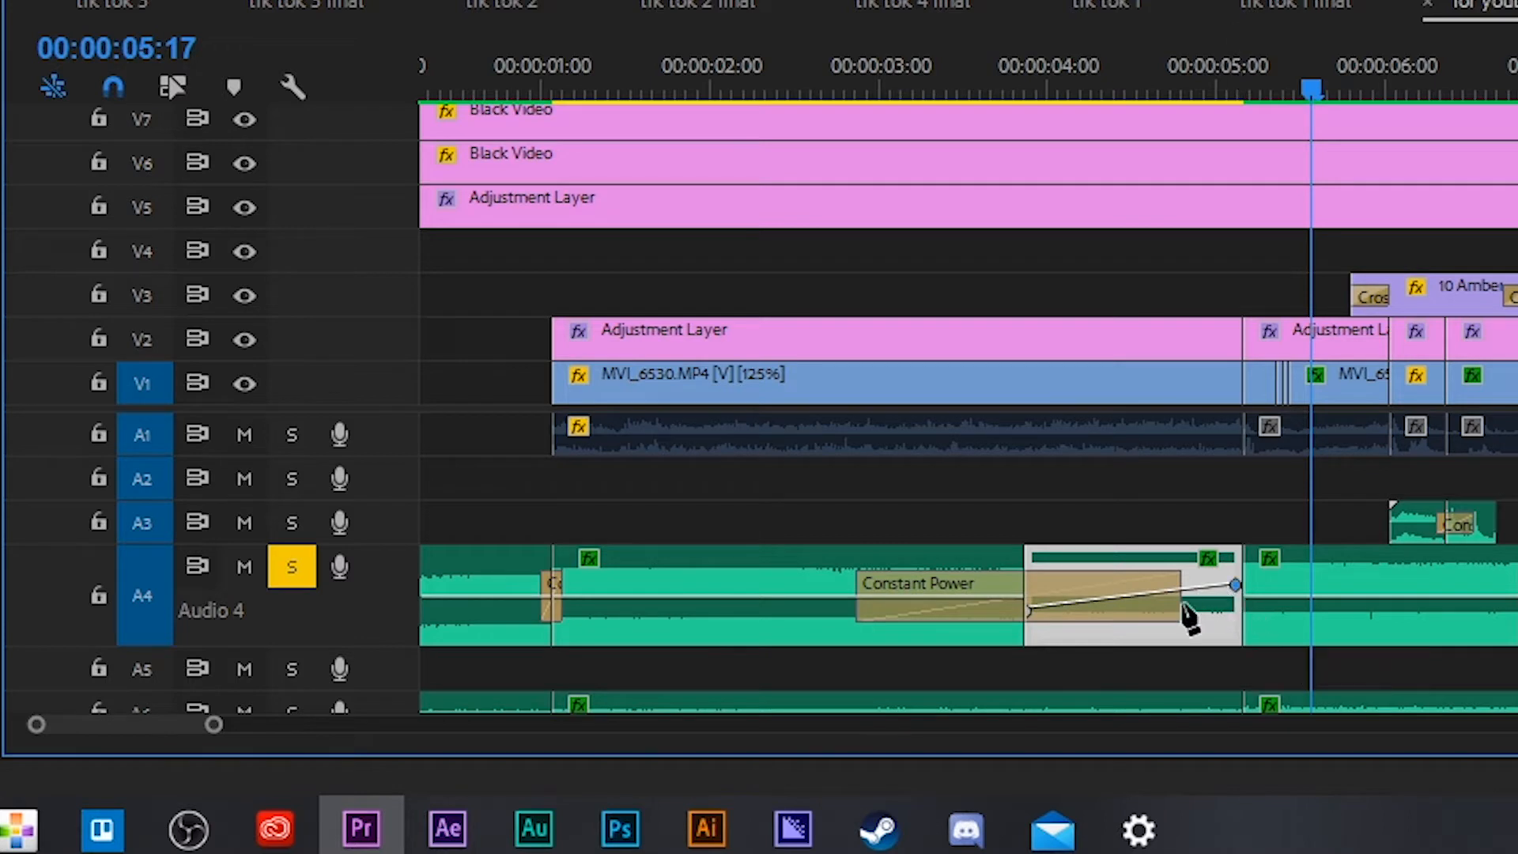
click(1031, 613)
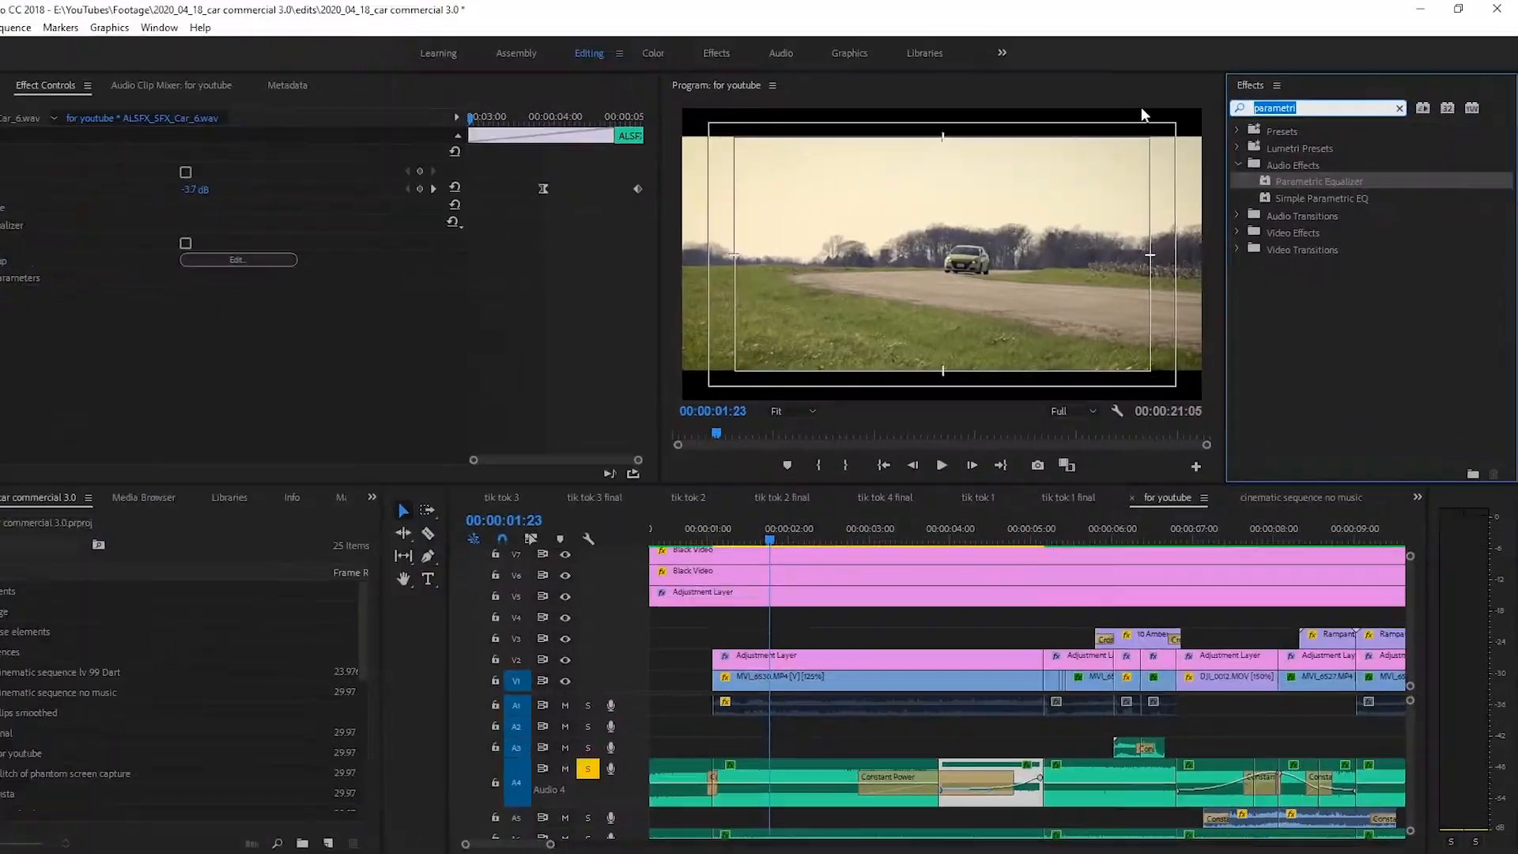
Step: Find Studio Reverb via 'studio', apply it to the clip and choose the Great Hall preset
text(studio reverb)
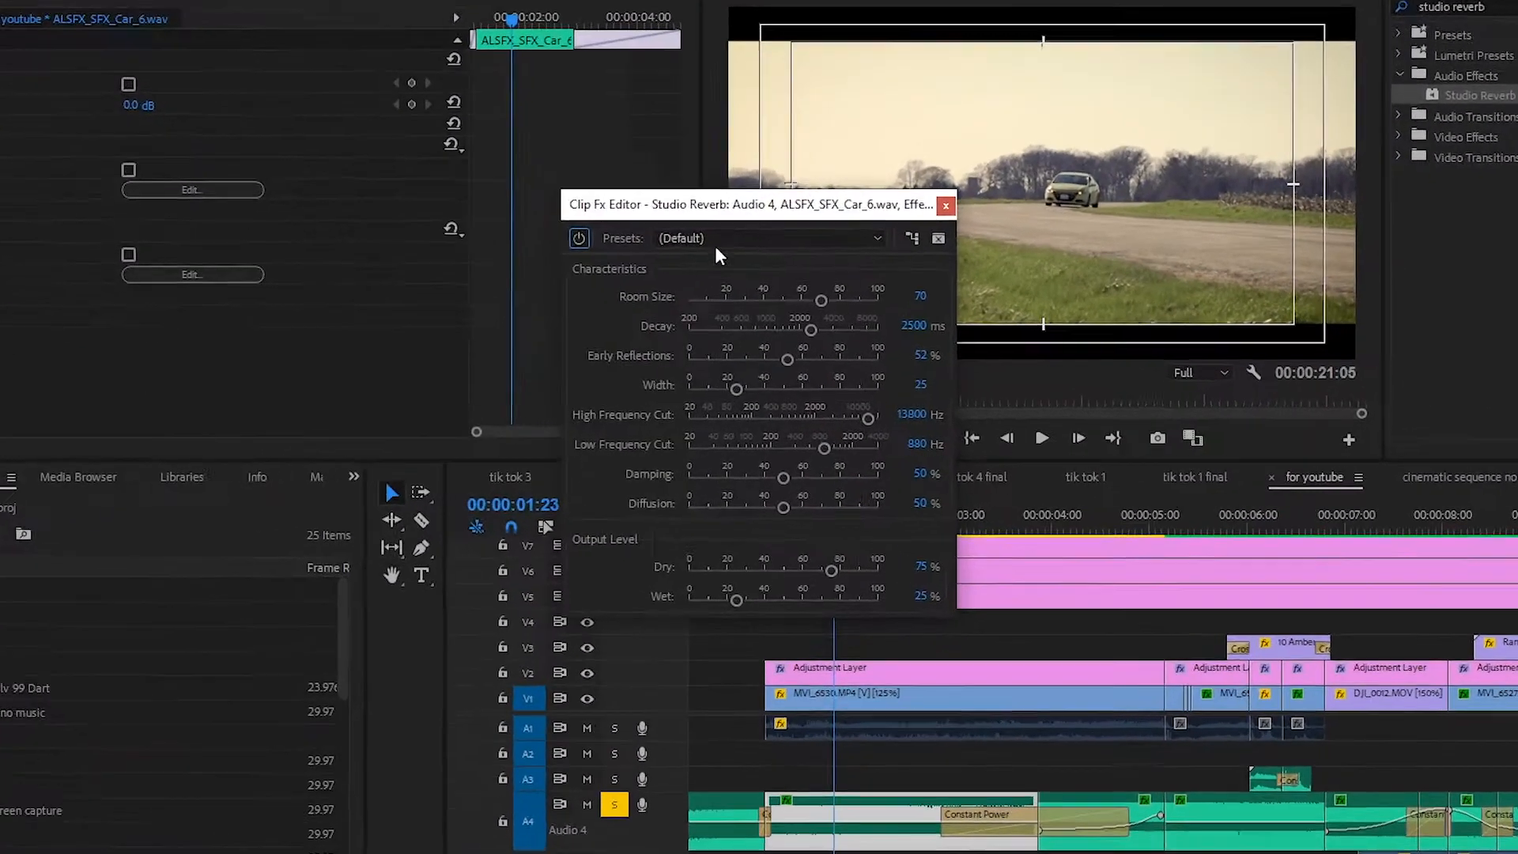
click(770, 239)
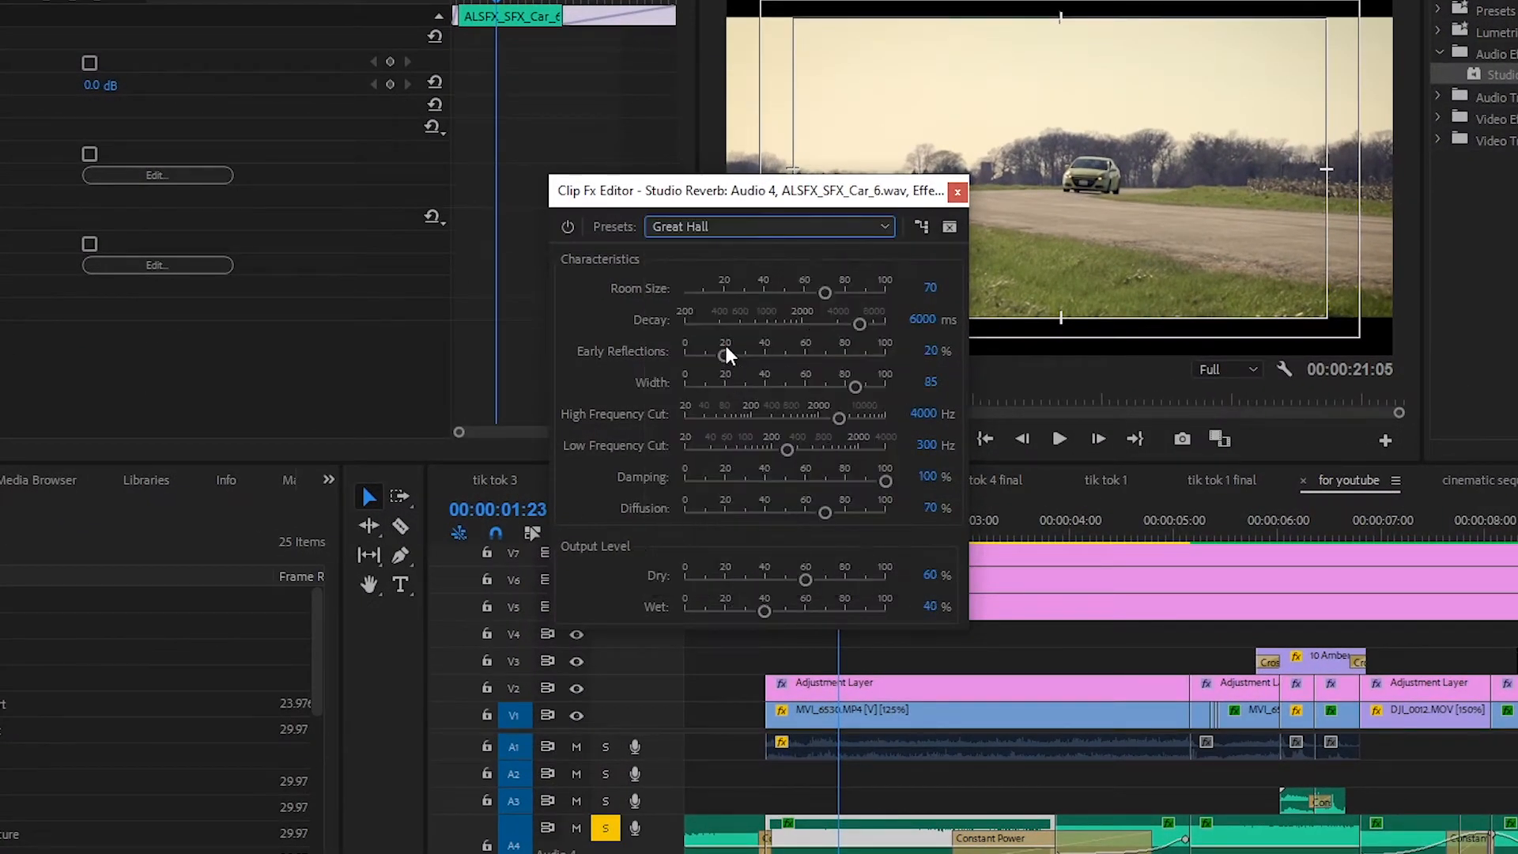